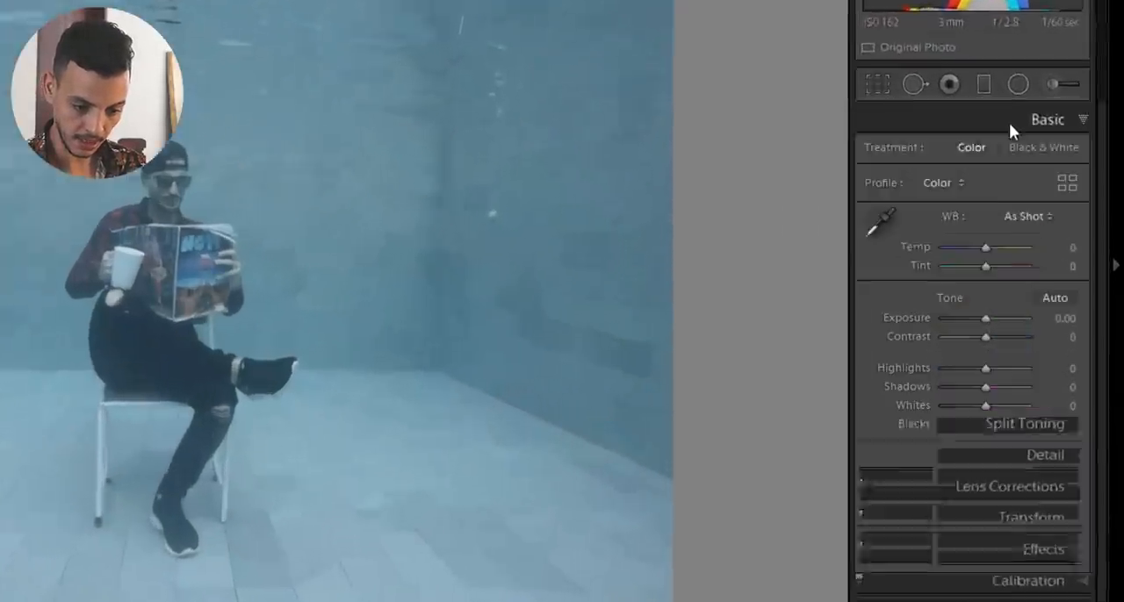
Step: Set Clarity to +100 and Contrast to about +45 on the pool photo
scroll(down, 3)
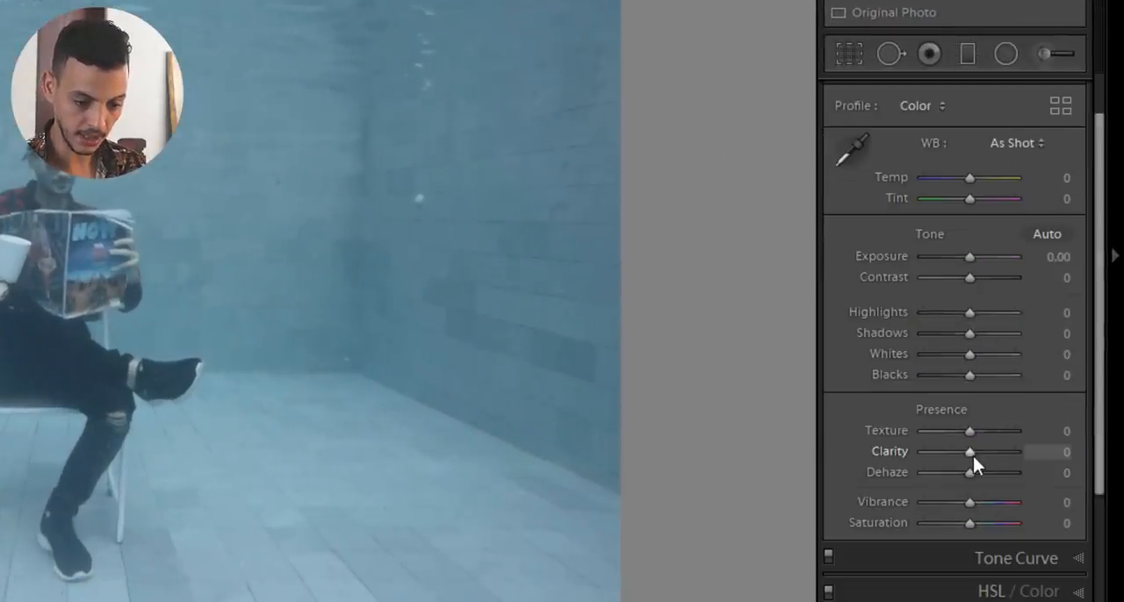
drag(969, 451, 998, 451)
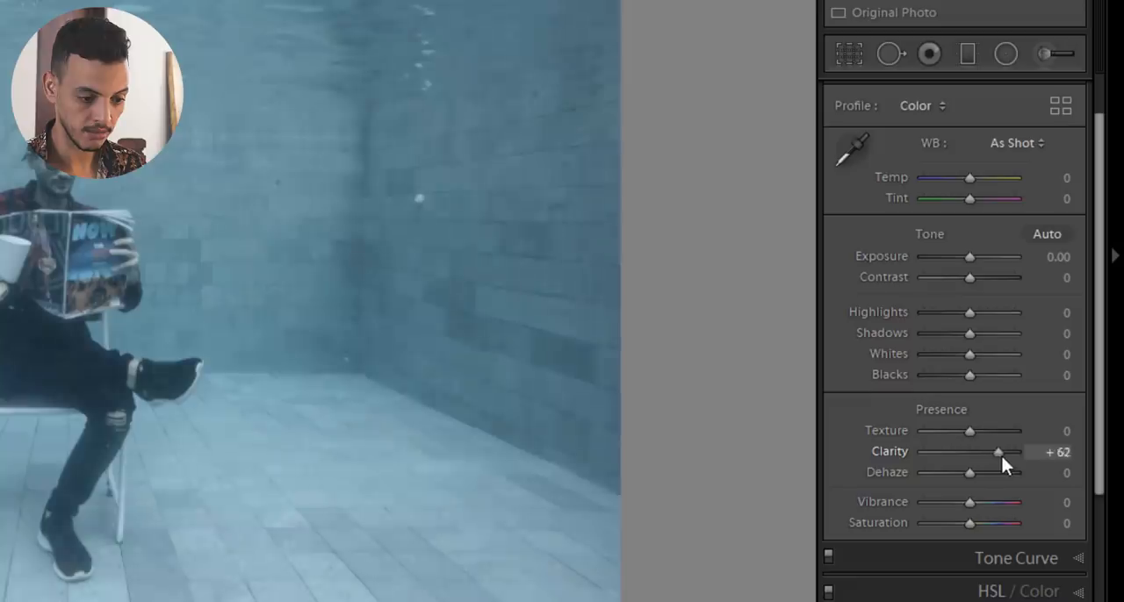
drag(996, 451, 1019, 452)
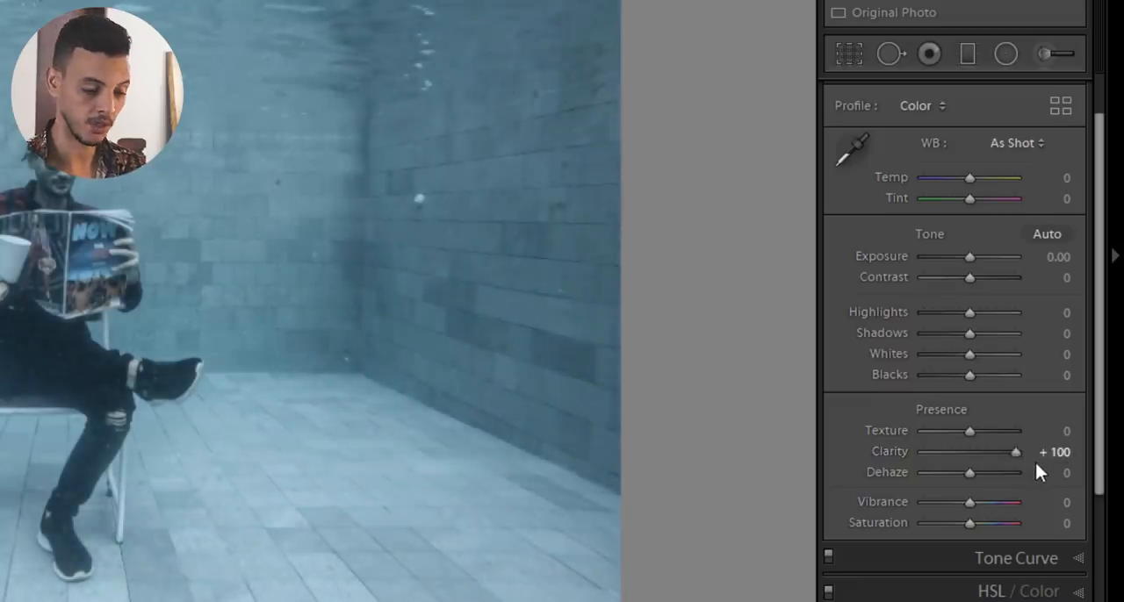
mouse_move(970, 468)
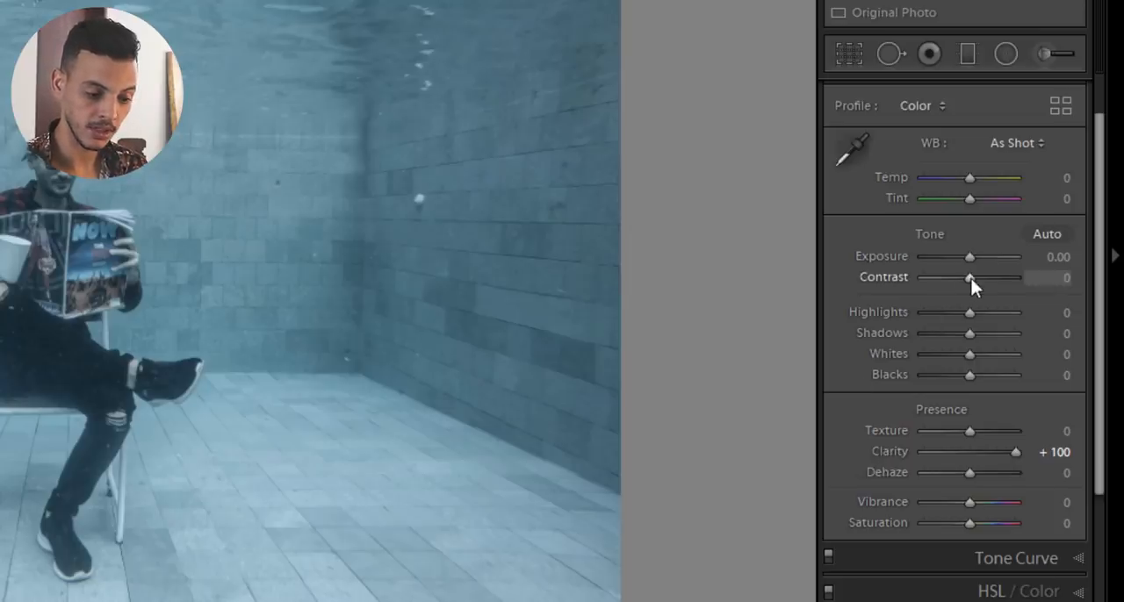
drag(969, 278, 999, 277)
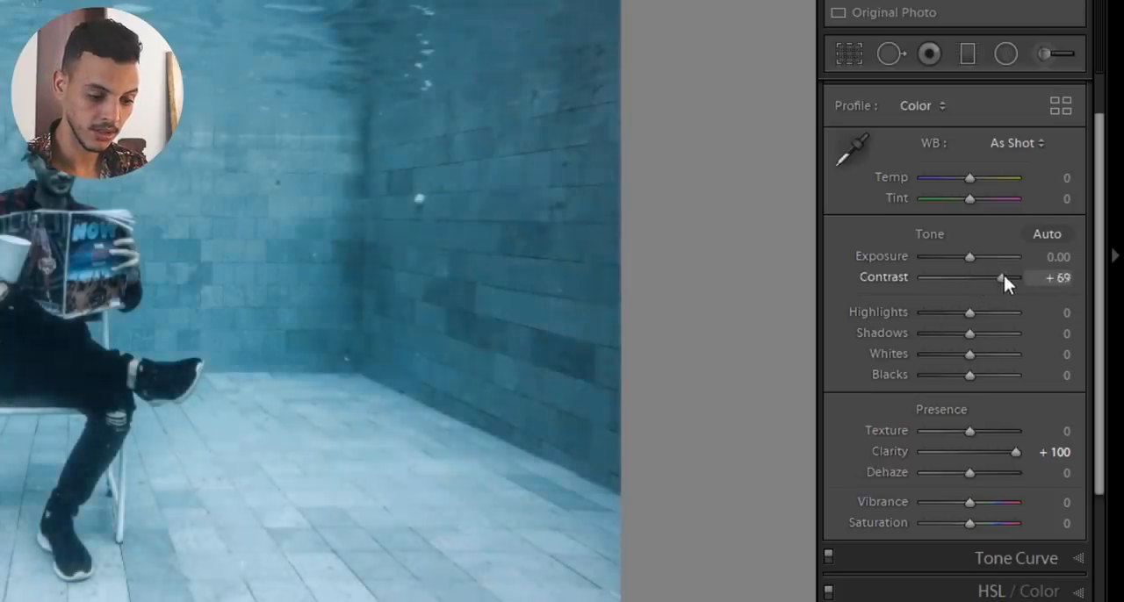
drag(1001, 277, 969, 277)
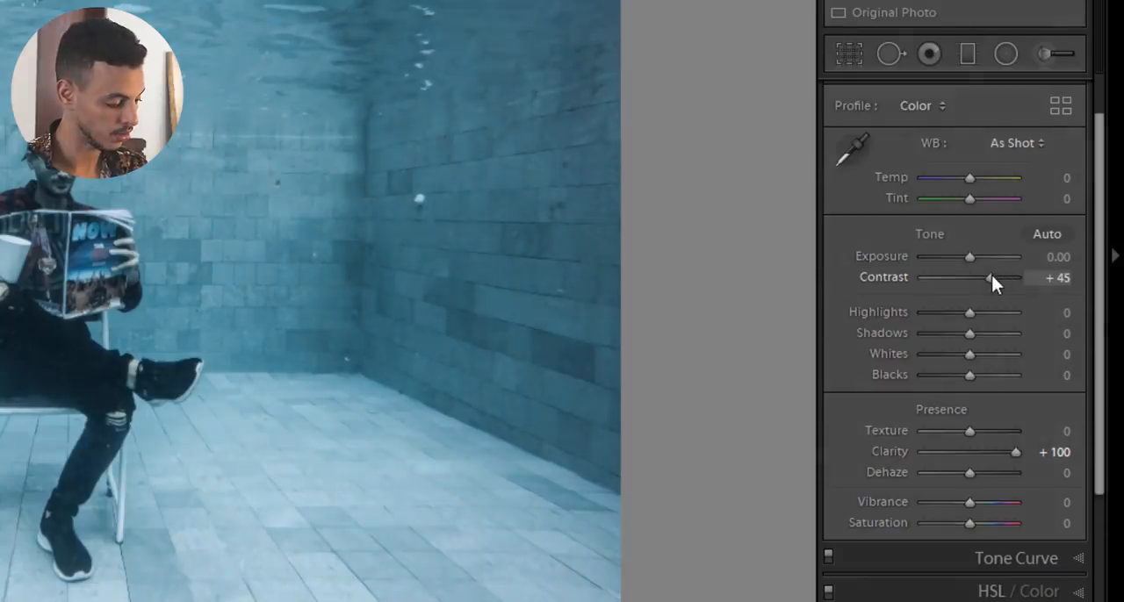
drag(989, 277, 985, 277)
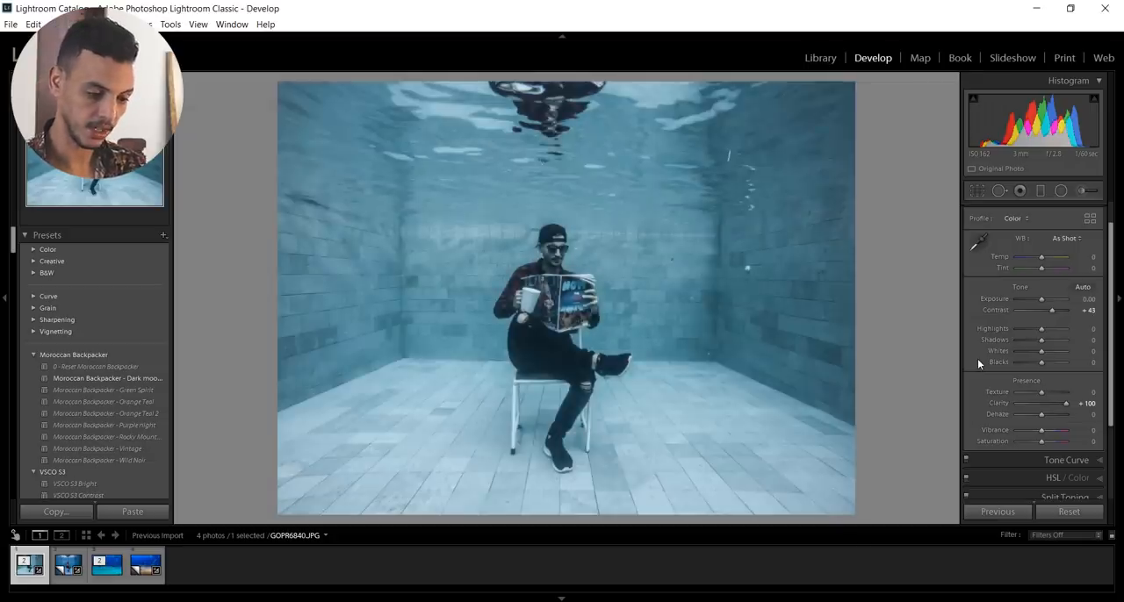
mouse_move(999, 380)
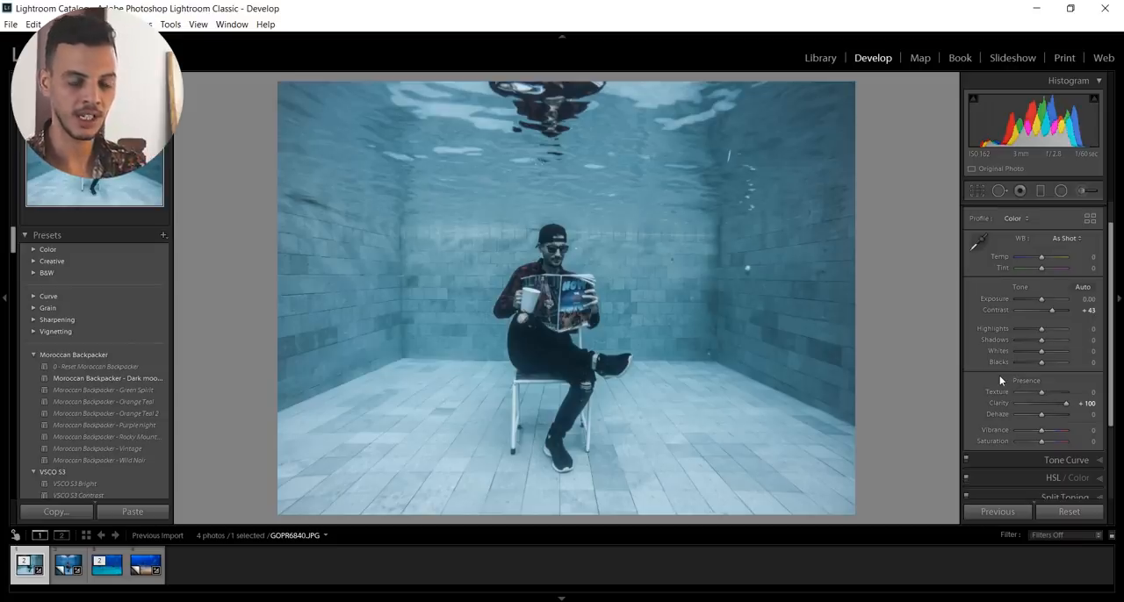
scroll(down, 3)
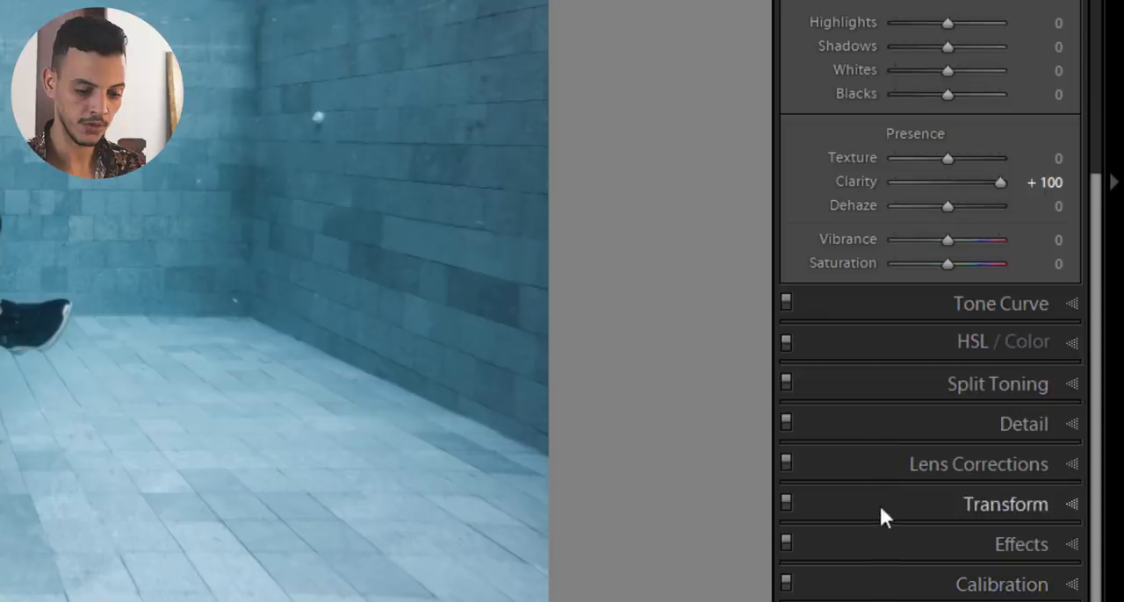
Step: Use Guided Upright in Transform to level the back wall's edges with a perspective guide
click(1005, 504)
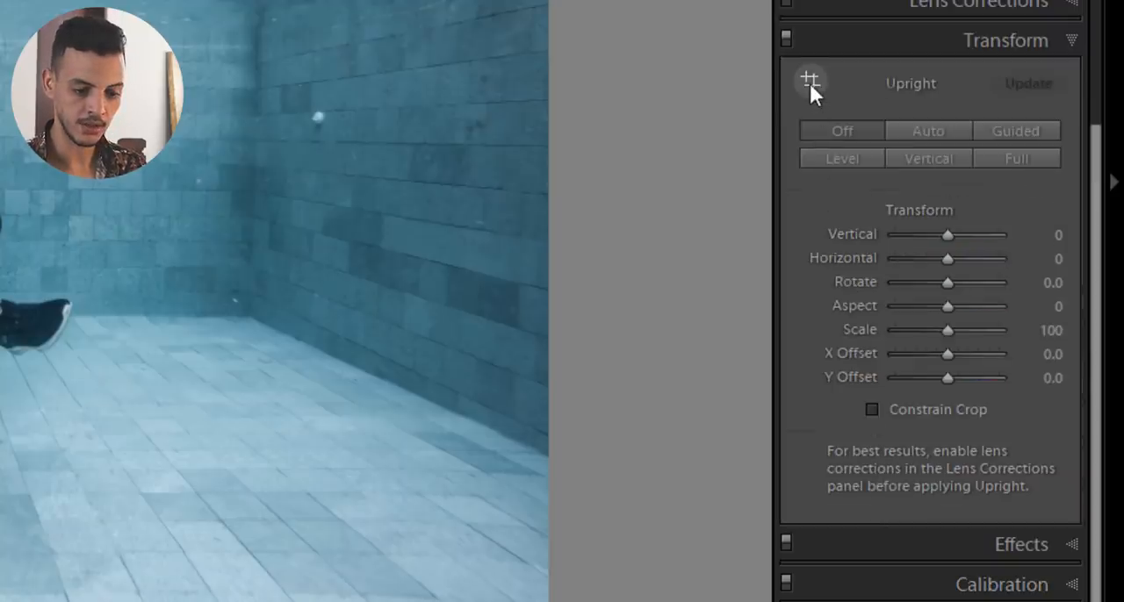
mouse_move(808, 81)
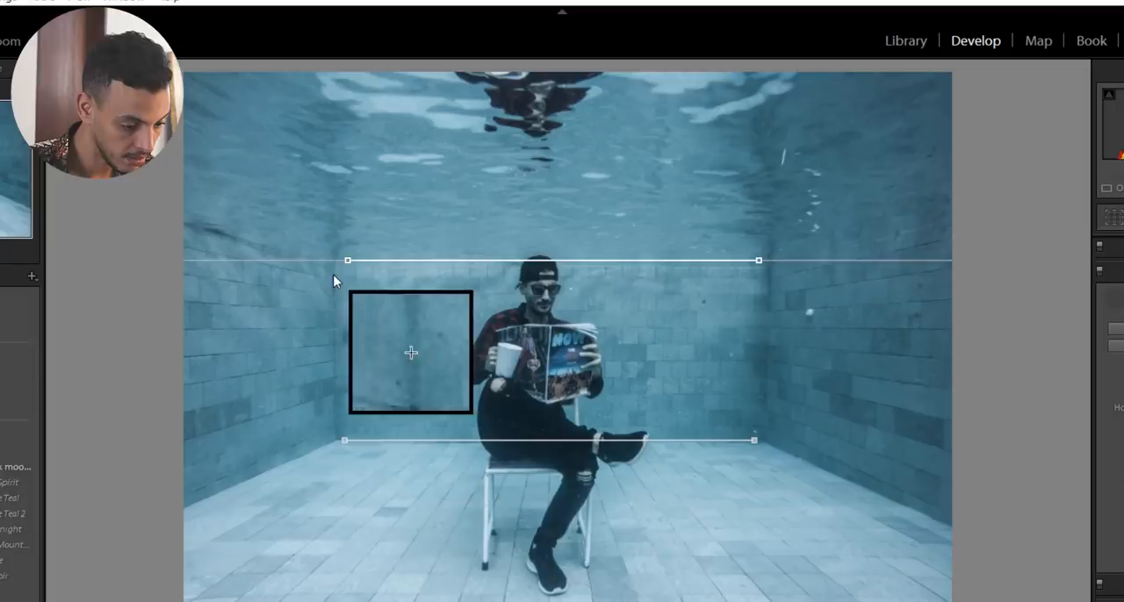
drag(410, 351, 469, 553)
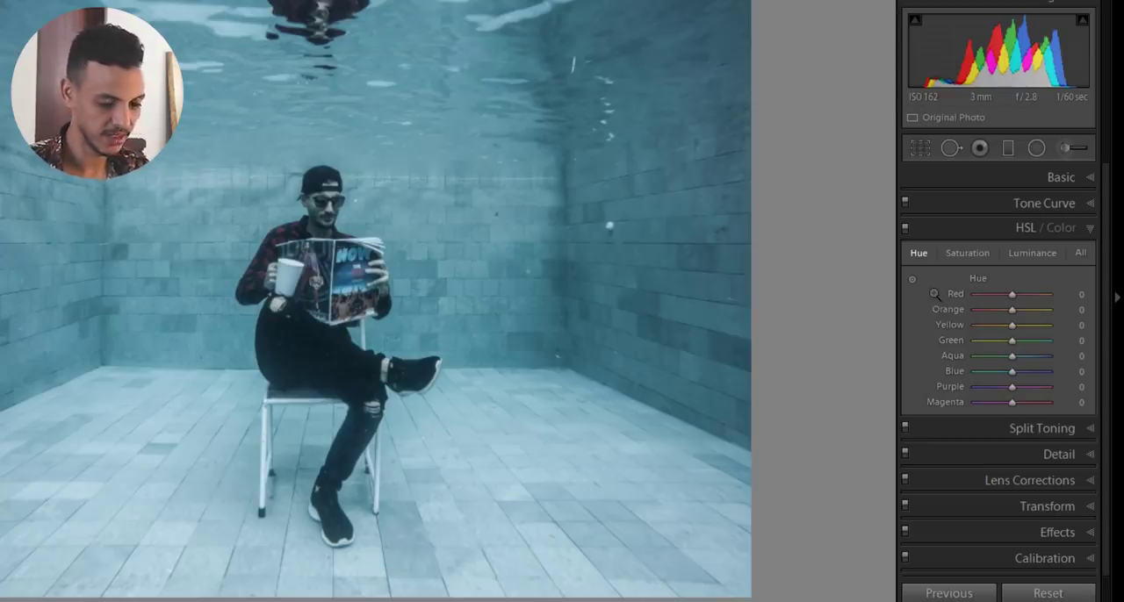
mouse_move(912, 281)
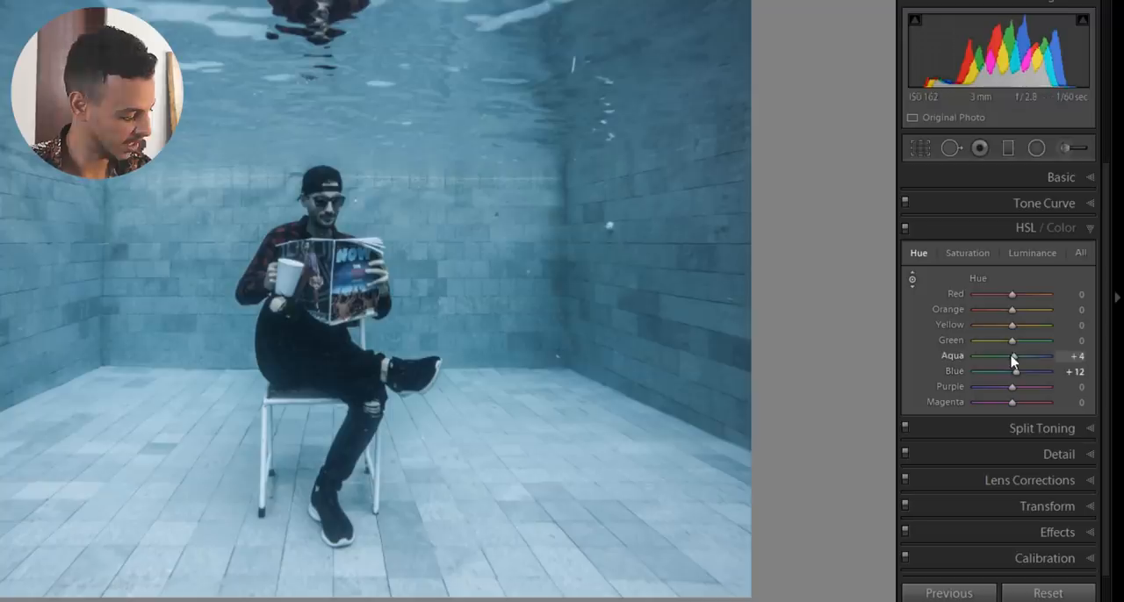
Step: Set Aqua hue to +11 and Blue hue to +22 in HSL/Color
drag(1014, 355, 1032, 356)
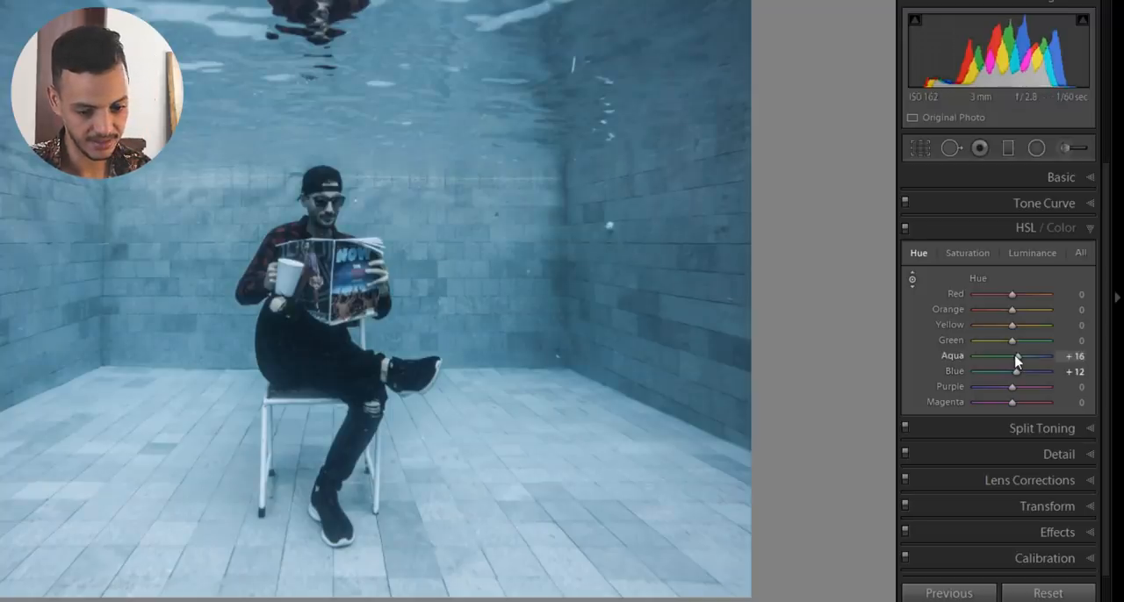
drag(1016, 356, 1011, 355)
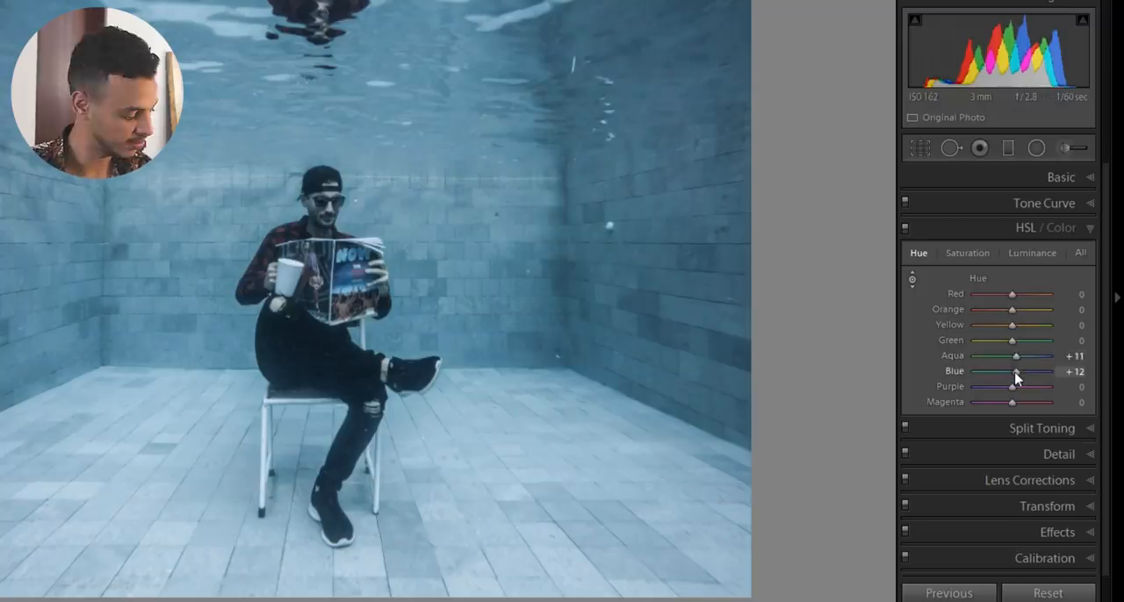
drag(1016, 370, 1027, 370)
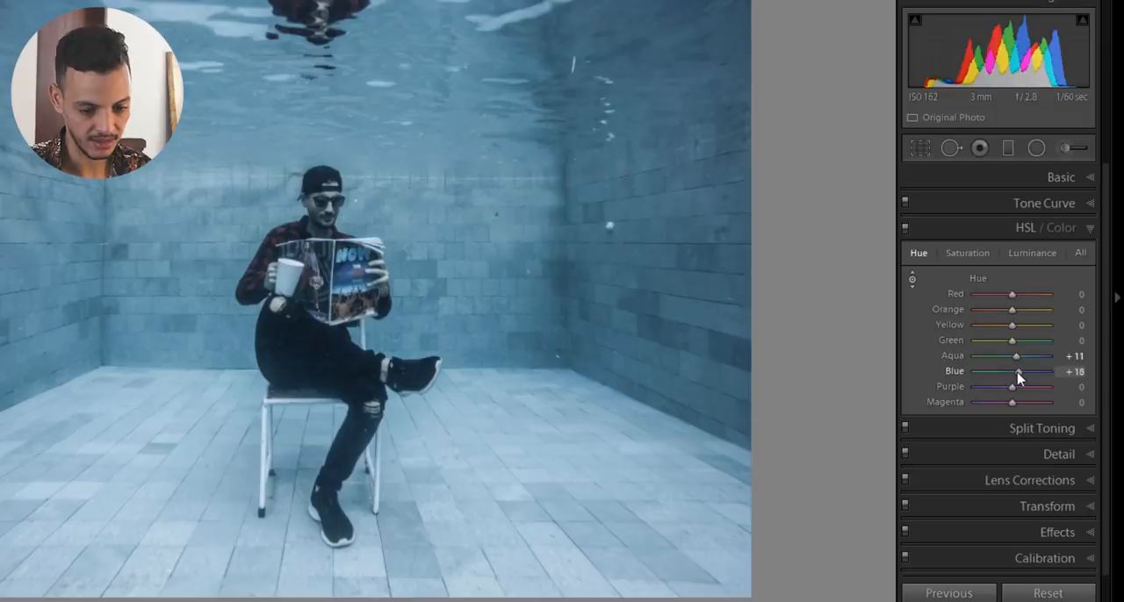
drag(1018, 372, 1023, 371)
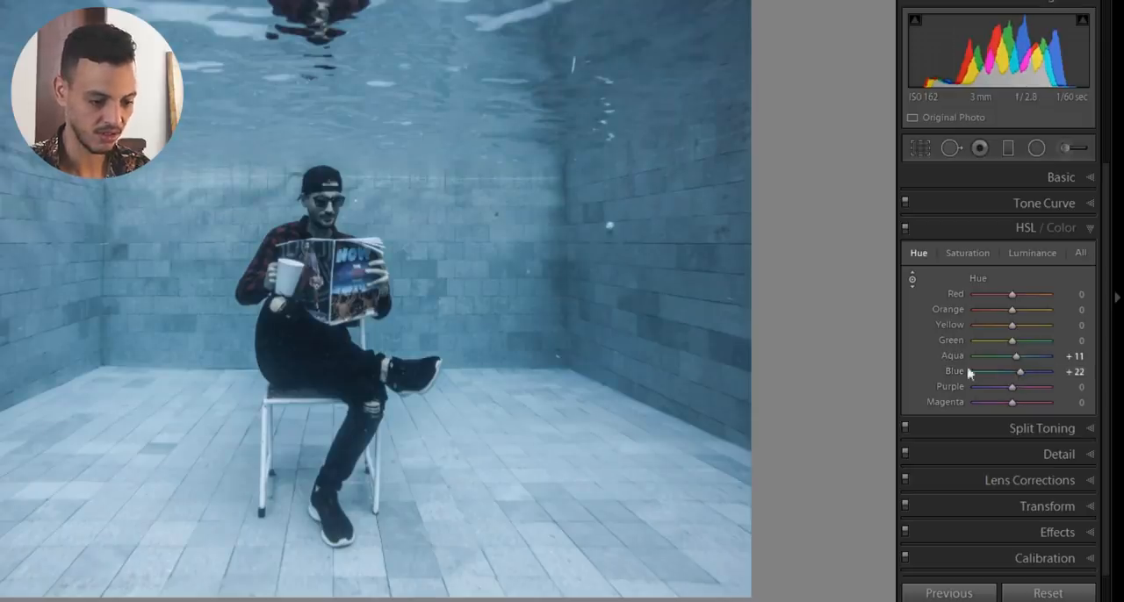
mouse_move(563, 324)
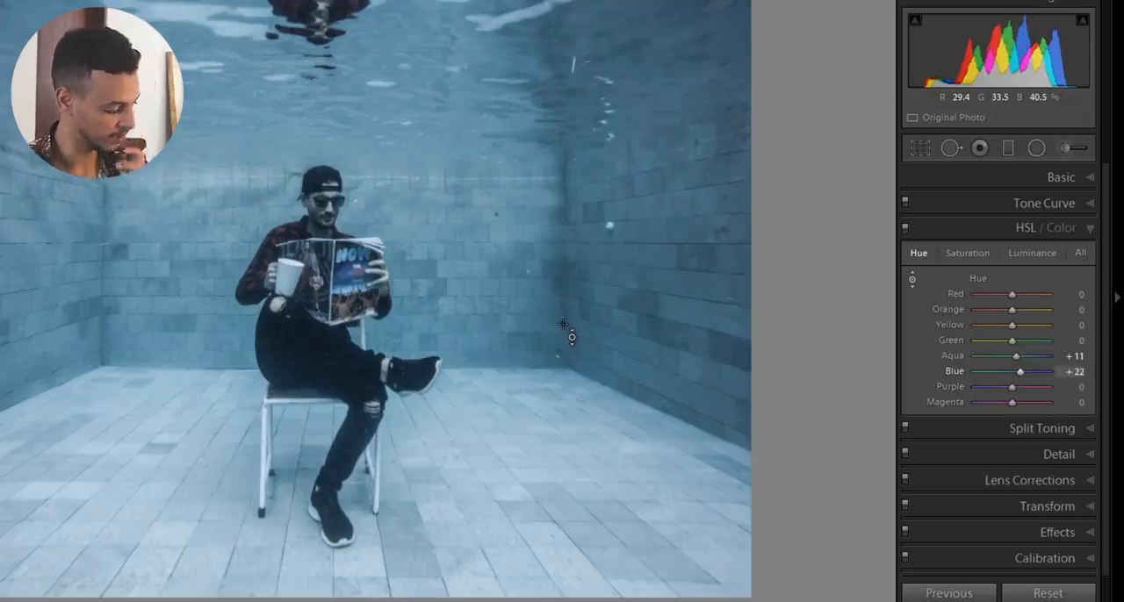
Step: Raise Aqua saturation to +49 and Blue saturation to +58
click(967, 253)
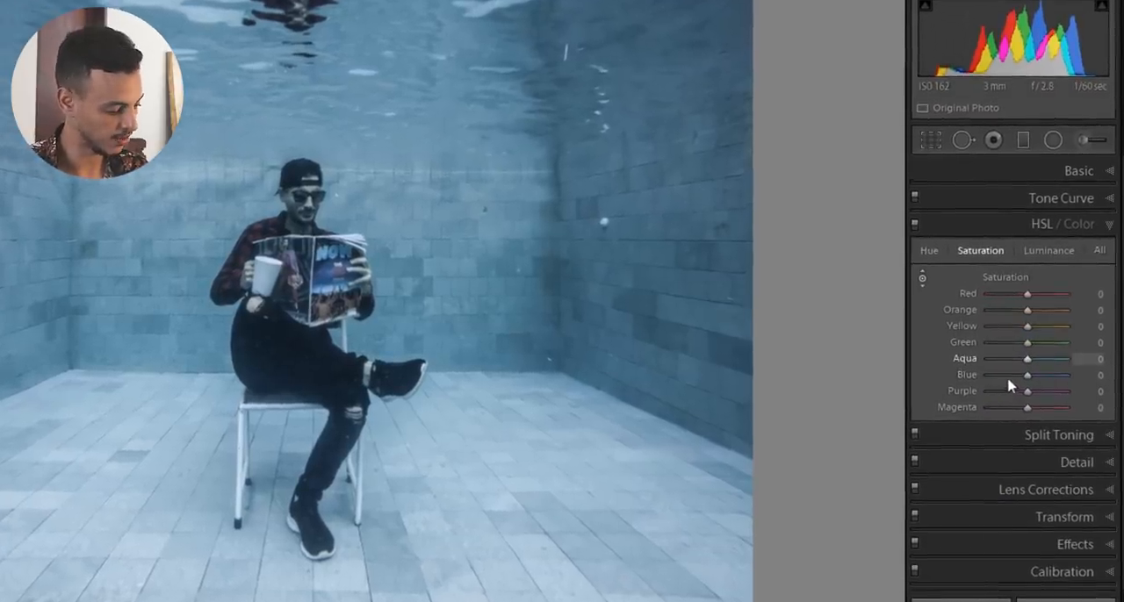
drag(1027, 359, 1046, 360)
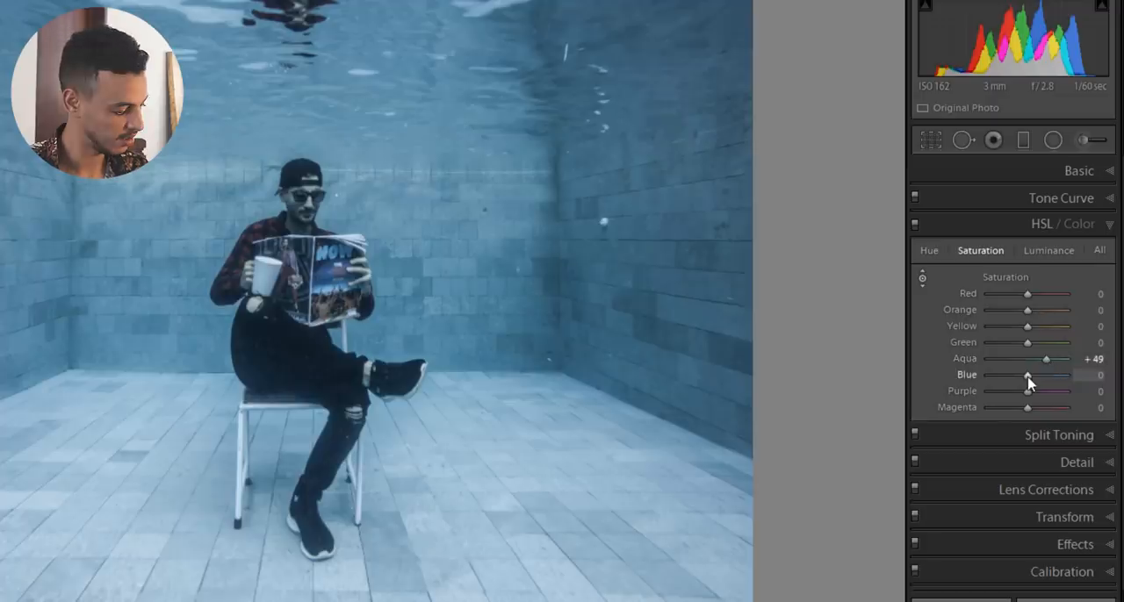
drag(1027, 375, 1056, 375)
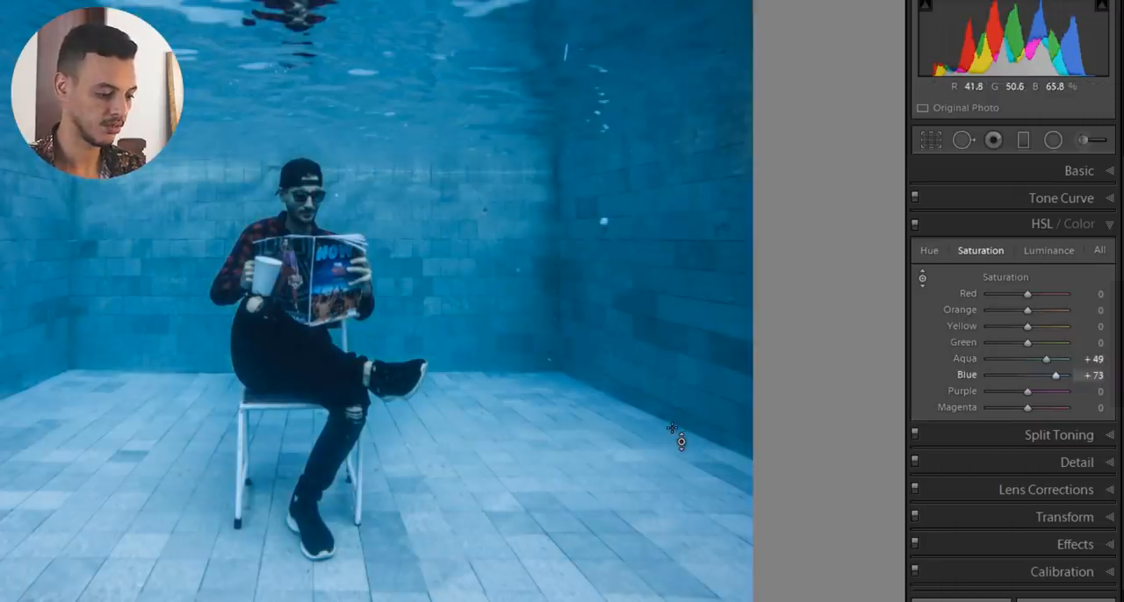
drag(1062, 375, 1054, 375)
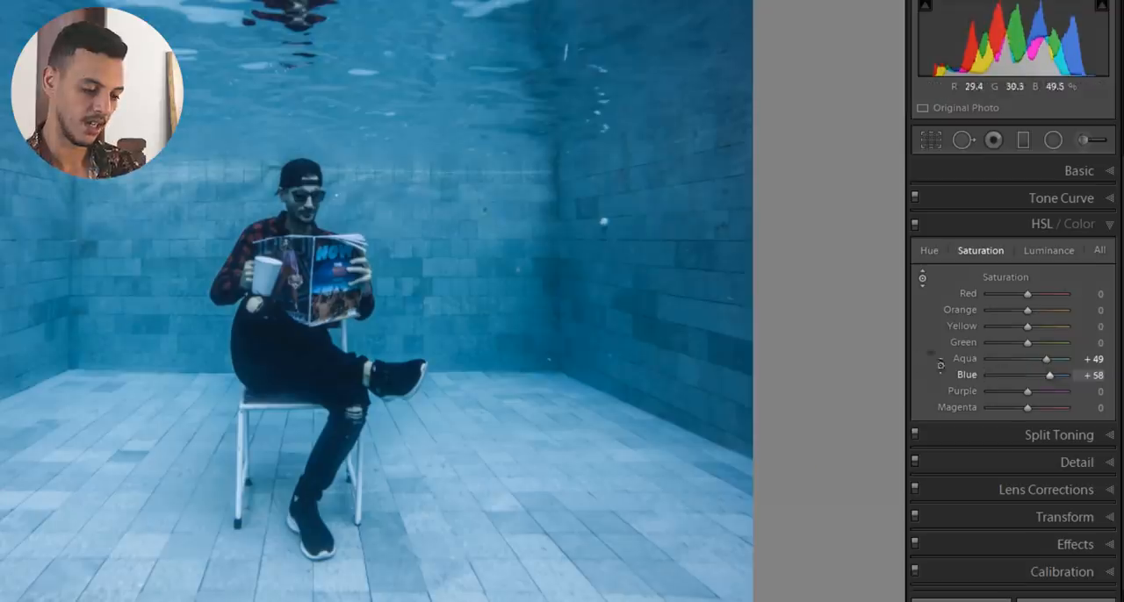
mouse_move(615, 306)
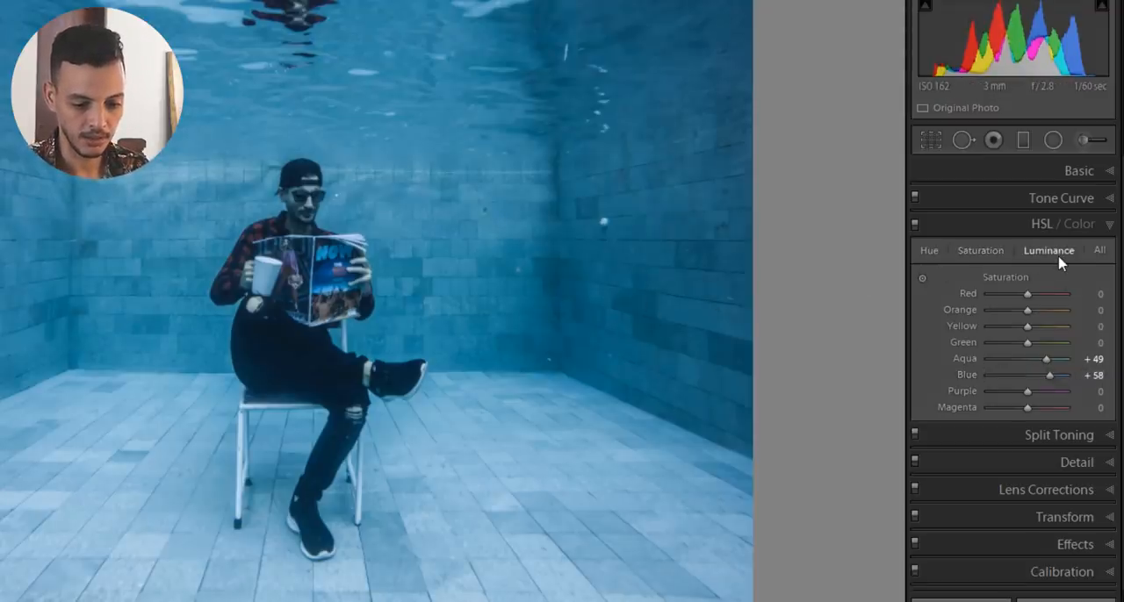
Step: With the targeted Luminance tool, lower Aqua to -6 and Blue to -38
click(1047, 250)
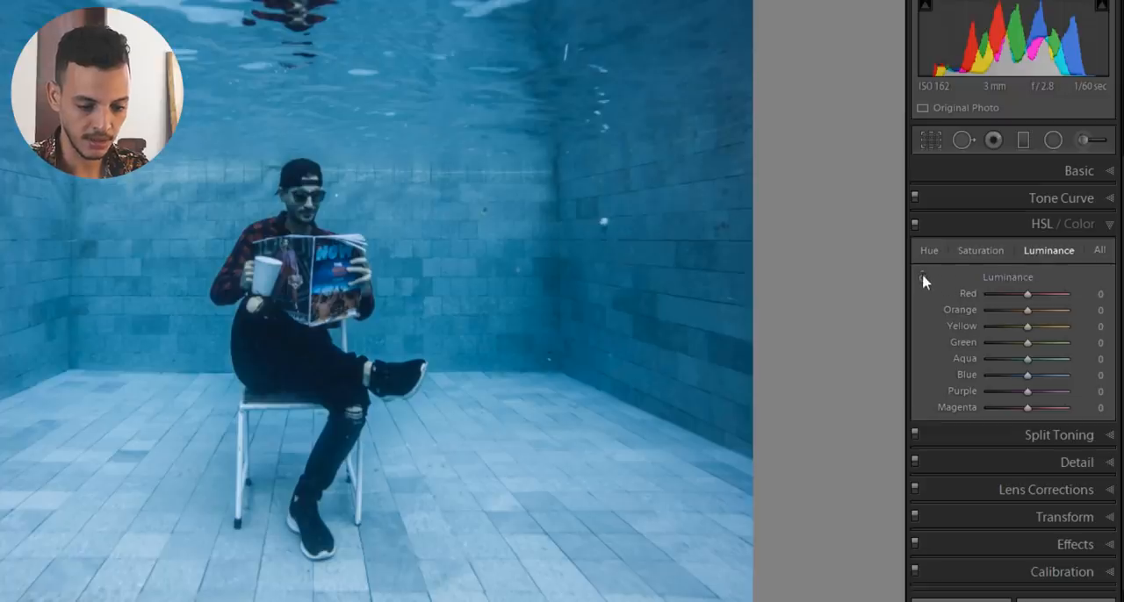
mouse_move(919, 312)
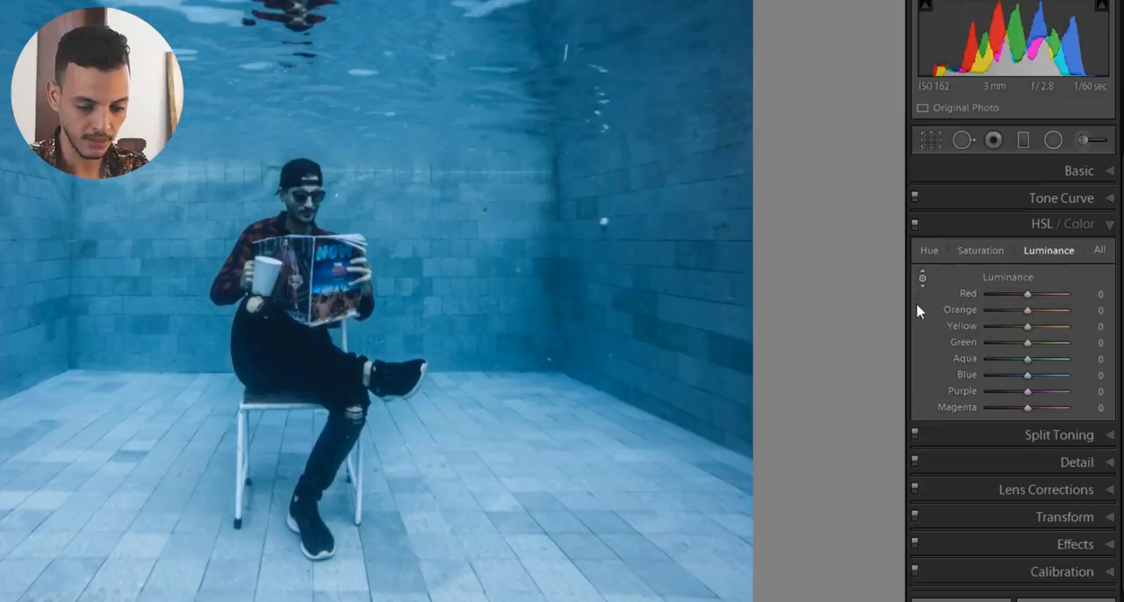
mouse_move(834, 299)
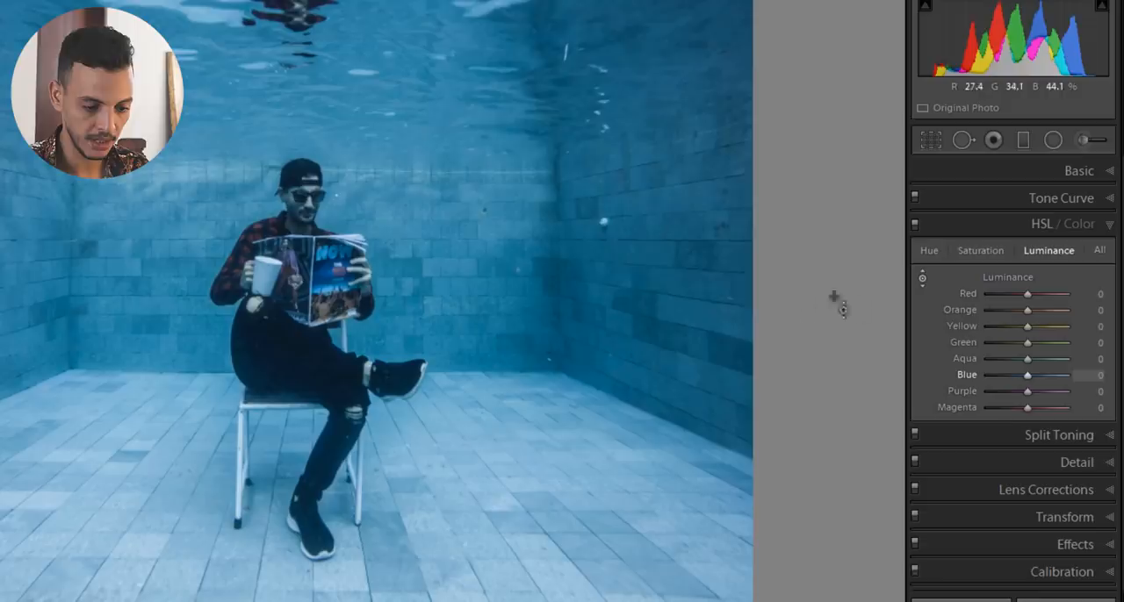
mouse_move(662, 281)
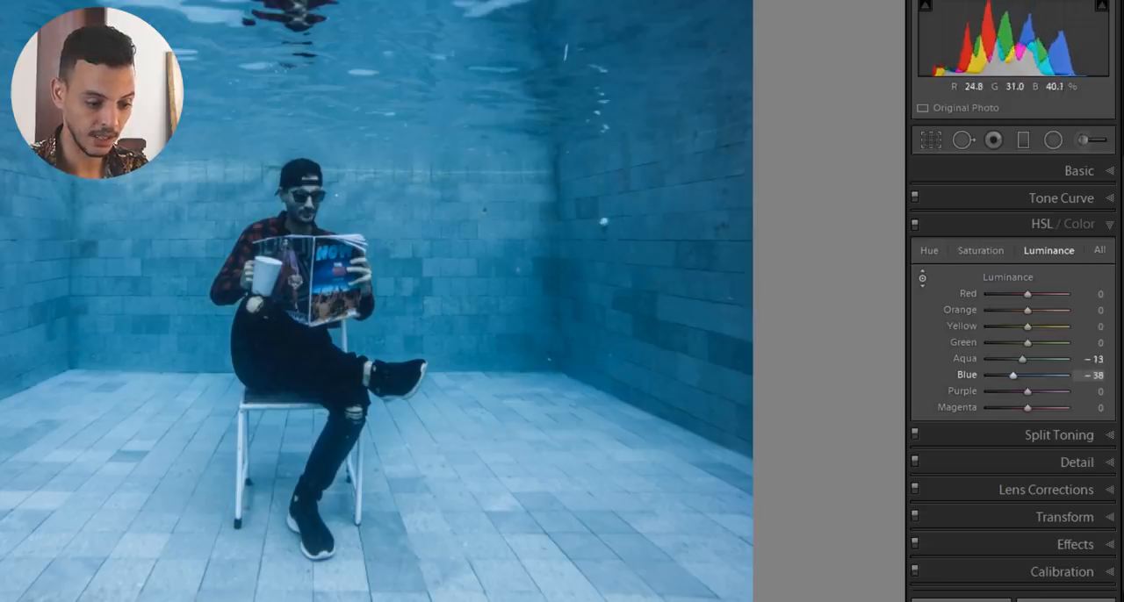
drag(1012, 375, 1018, 375)
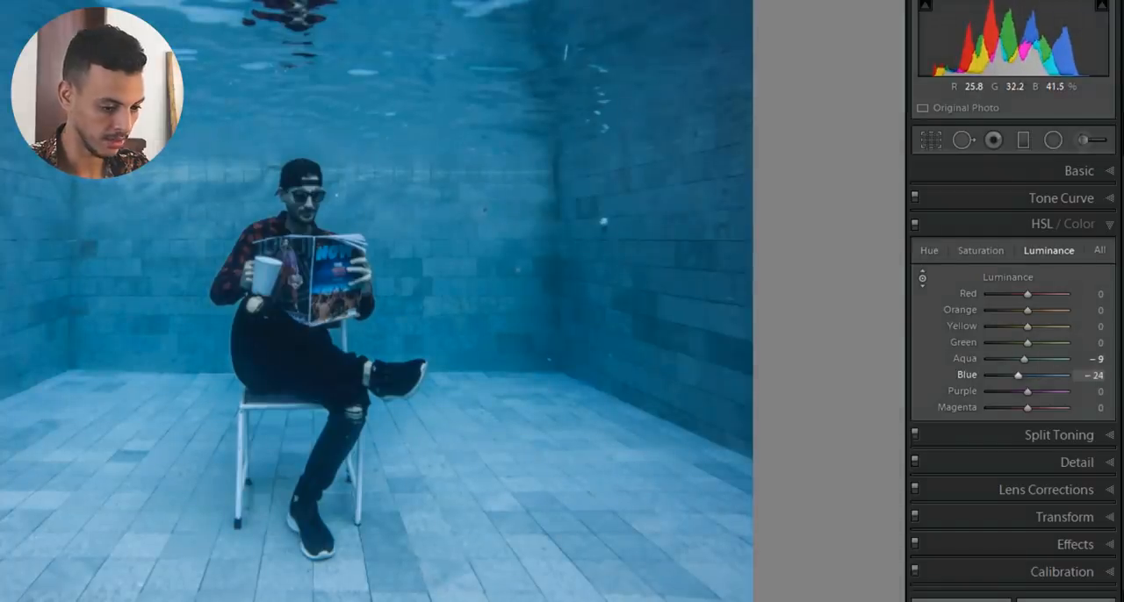
drag(1018, 375, 1013, 374)
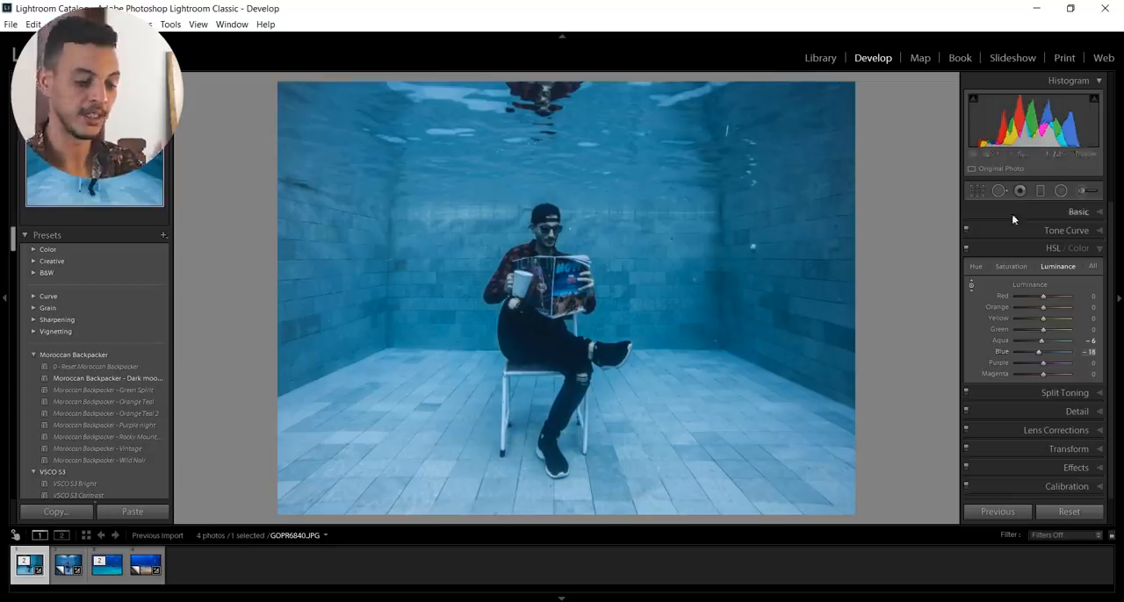
Step: Select the Adjustment Brush with Exposure at 4.00 for local brightening
click(1078, 212)
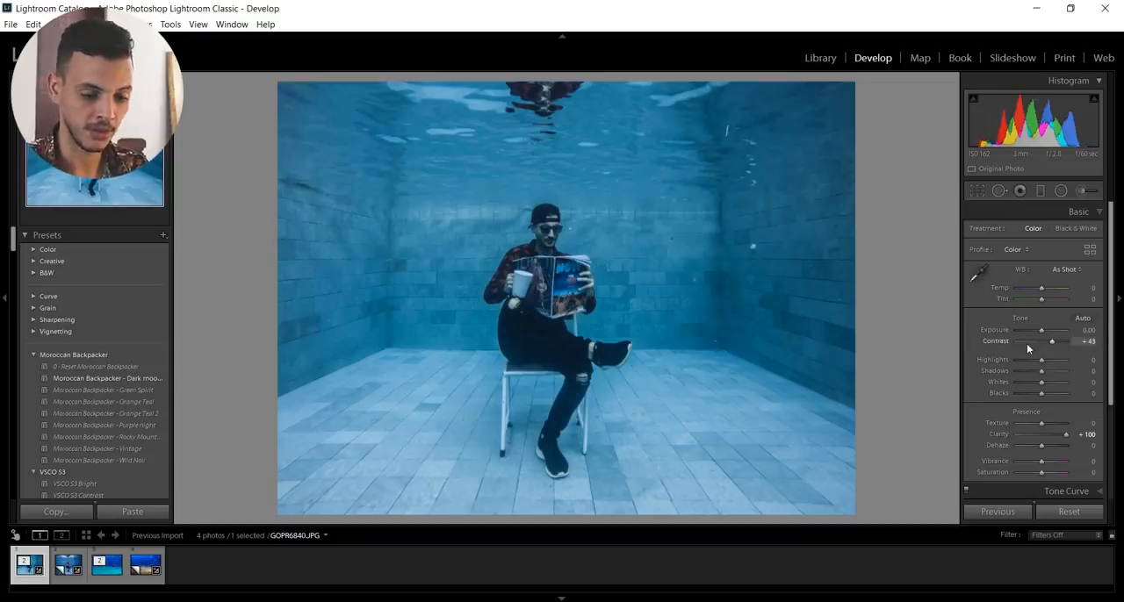
mouse_move(1089, 190)
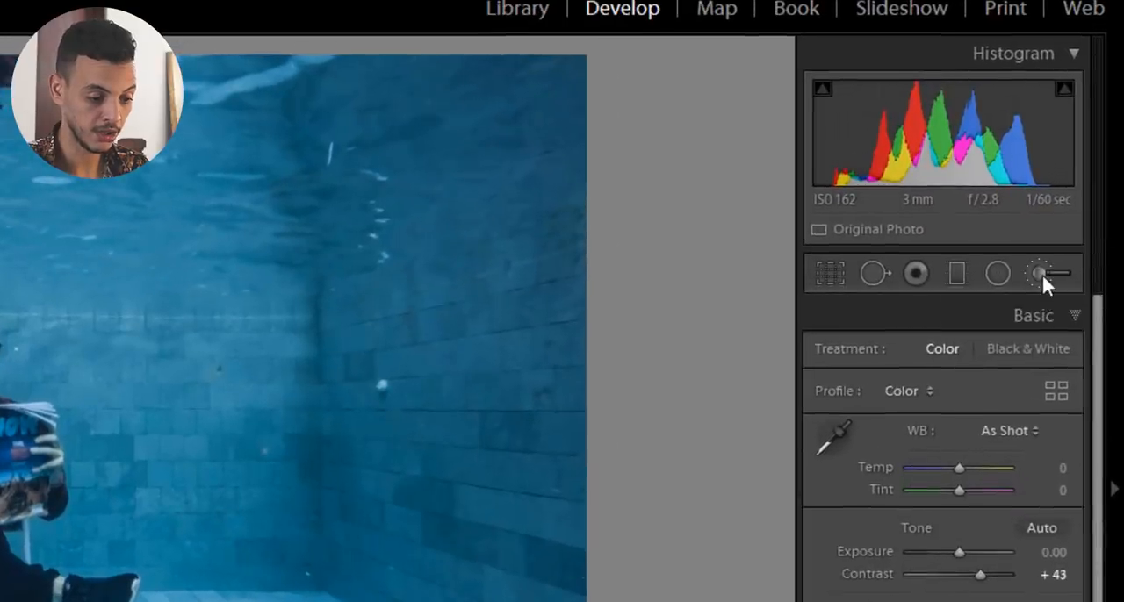
click(1065, 273)
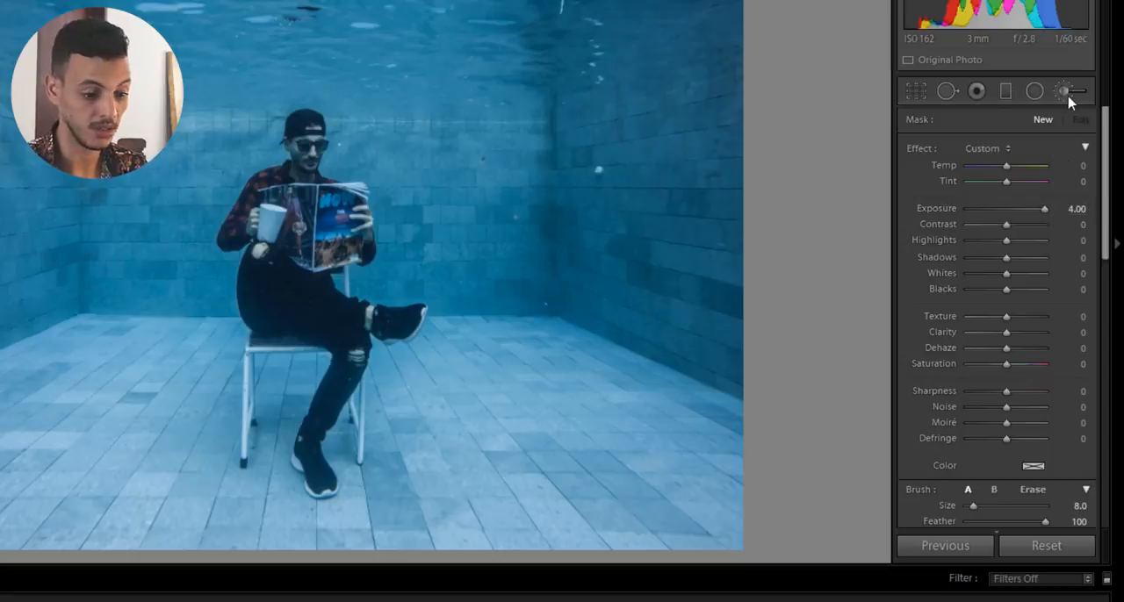
mouse_move(1063, 90)
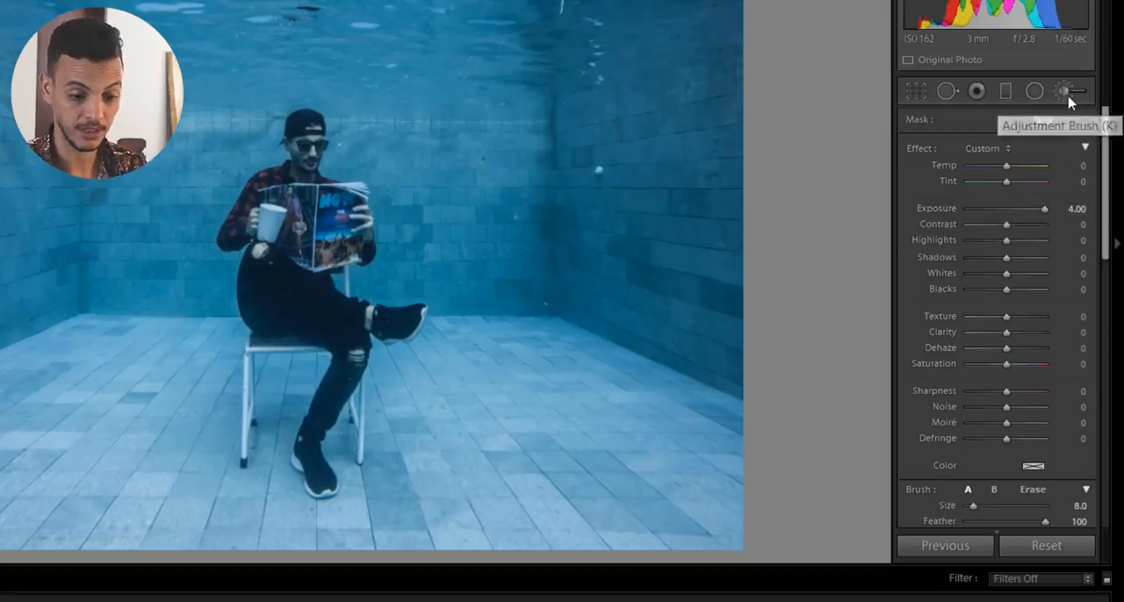
Step: Paint the size-14 brush mask over the man, his magazine and mug
click(1063, 90)
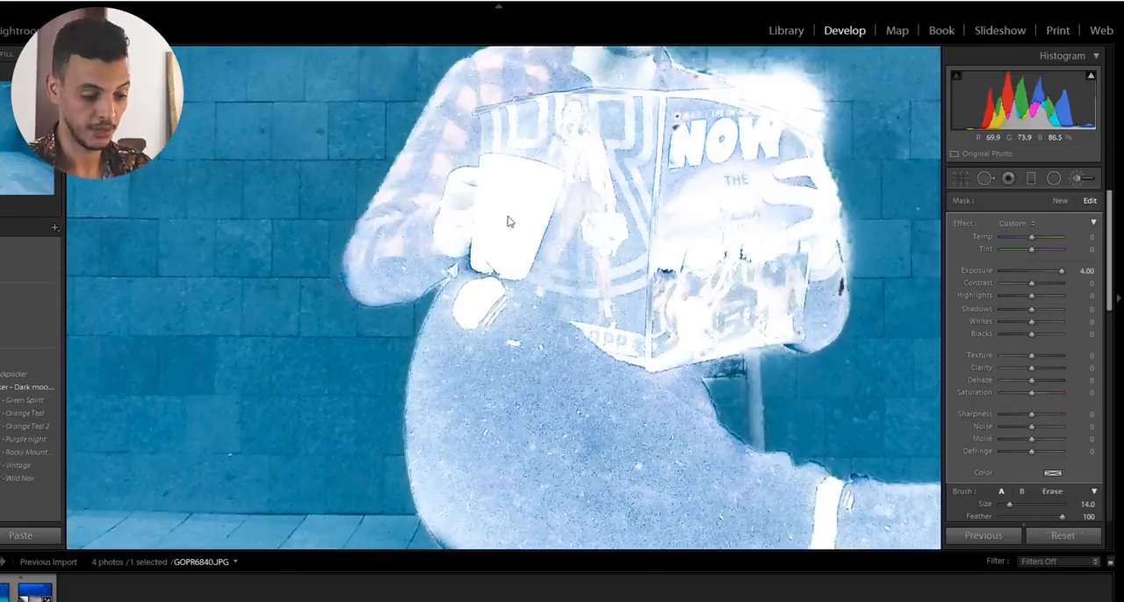
mouse_move(689, 220)
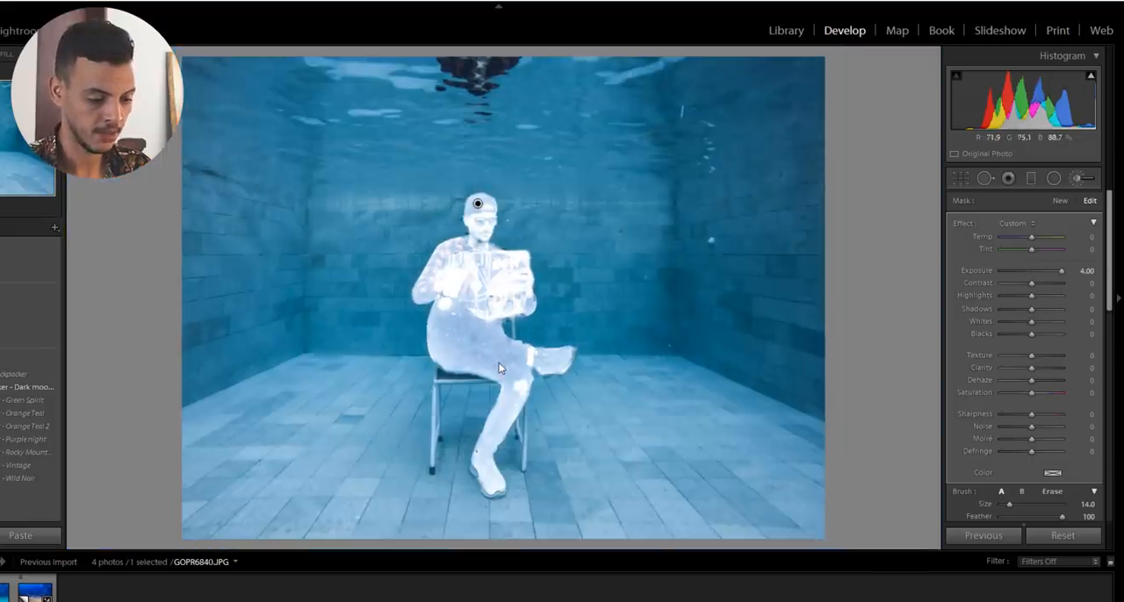
mouse_move(990, 278)
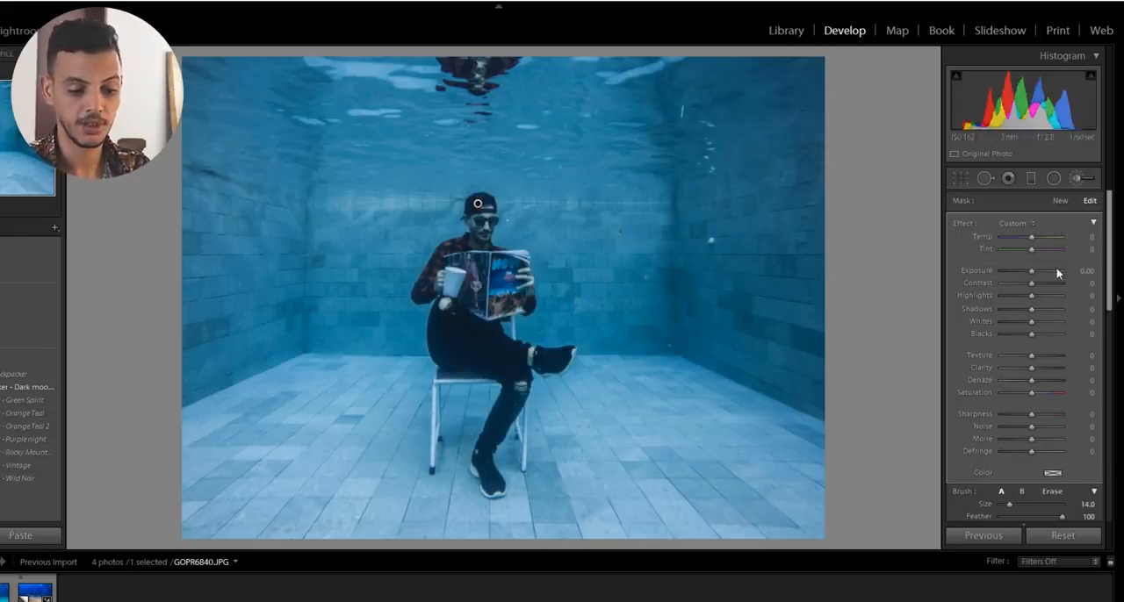
mouse_move(479, 250)
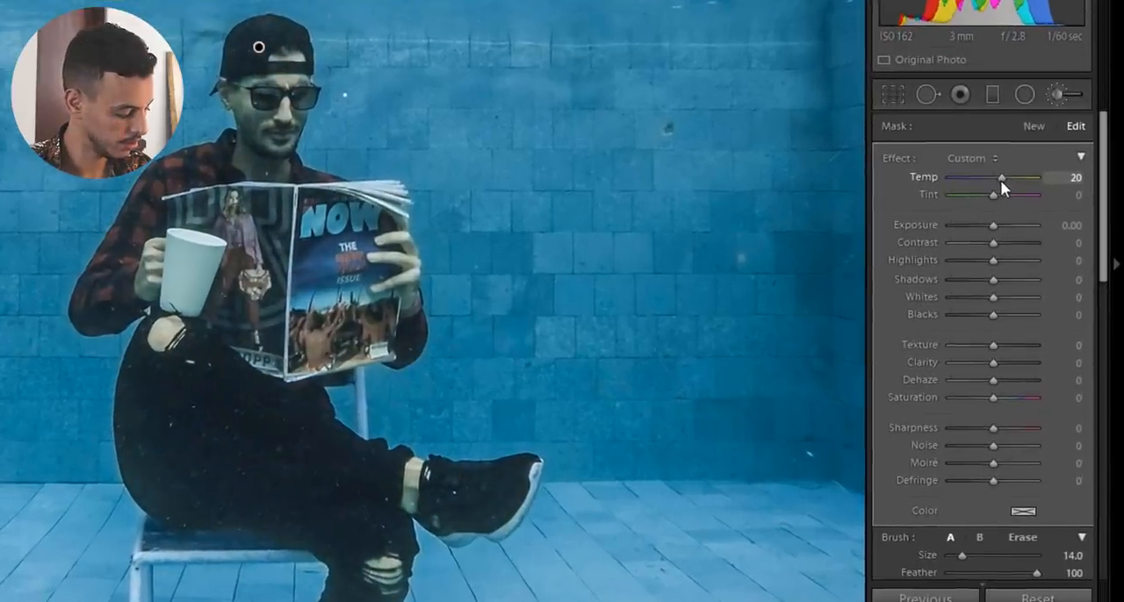
Step: Set the man's mask to Temp about +21 and Tint about +44
drag(1002, 177, 997, 178)
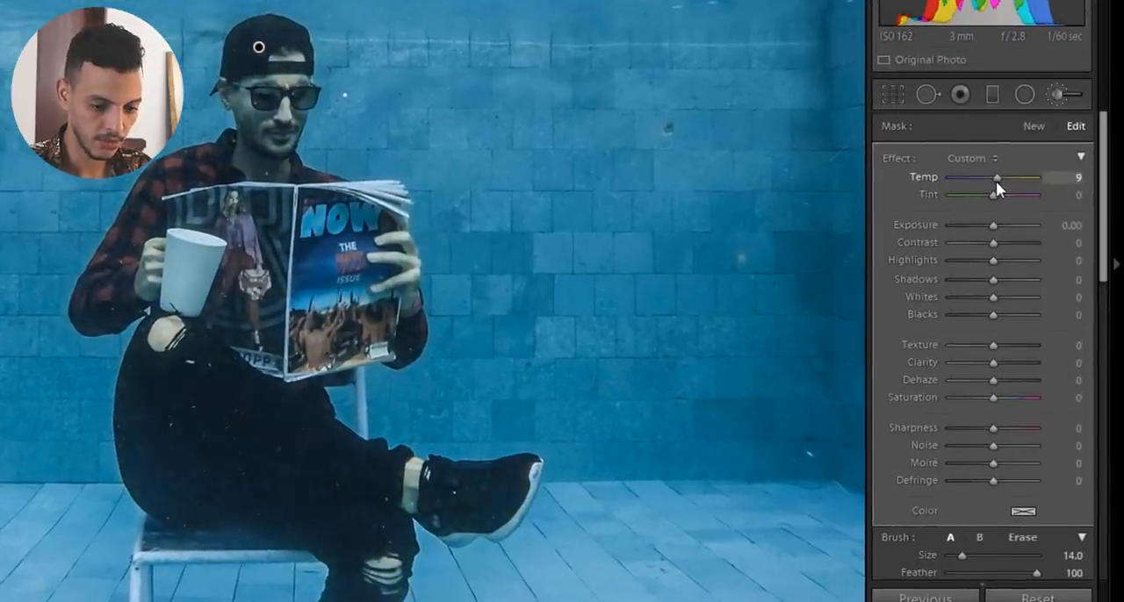
drag(996, 178, 1014, 177)
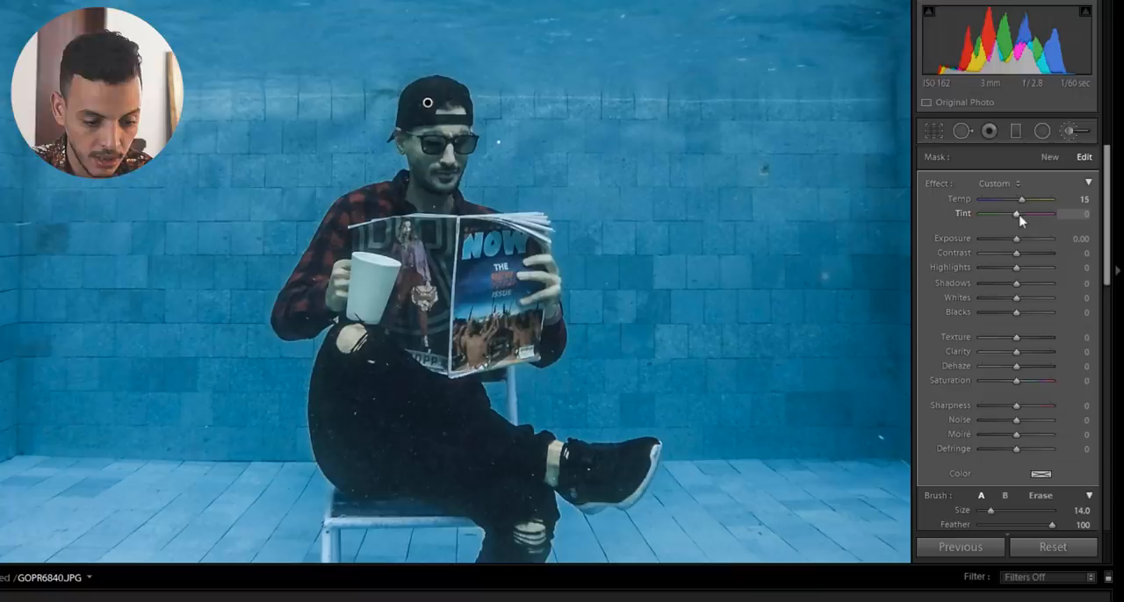
drag(1018, 216, 1036, 216)
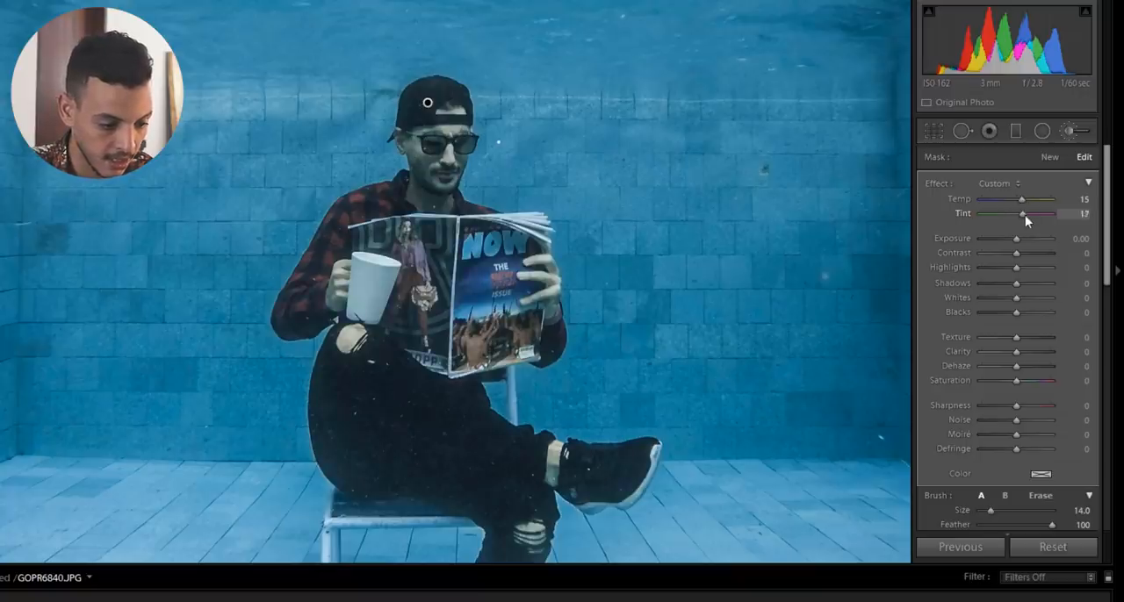
drag(1046, 213, 1062, 213)
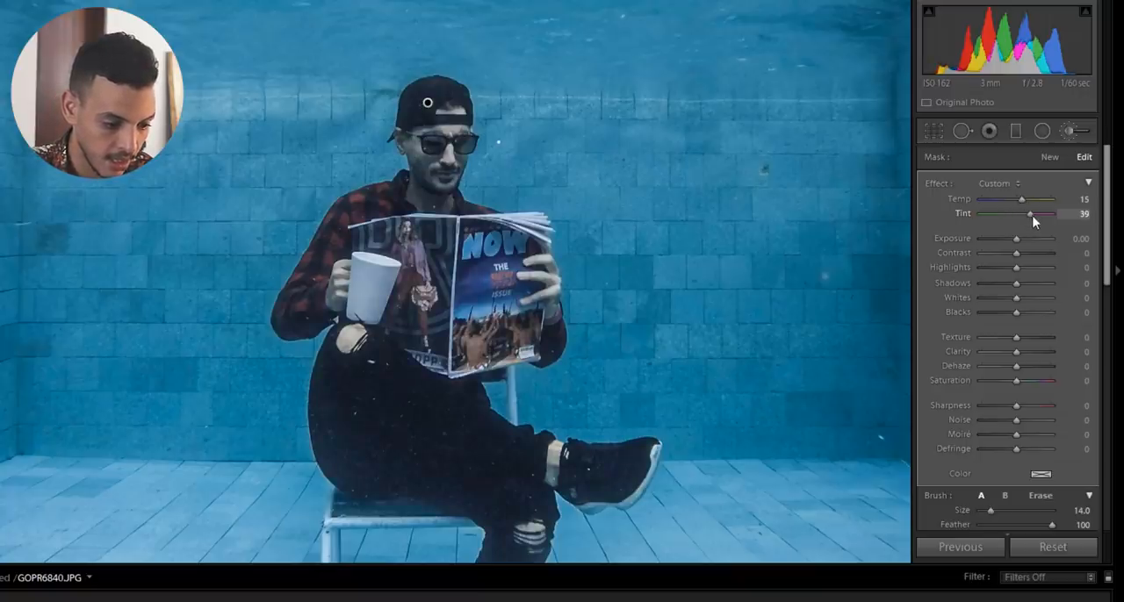
drag(1056, 213, 1043, 213)
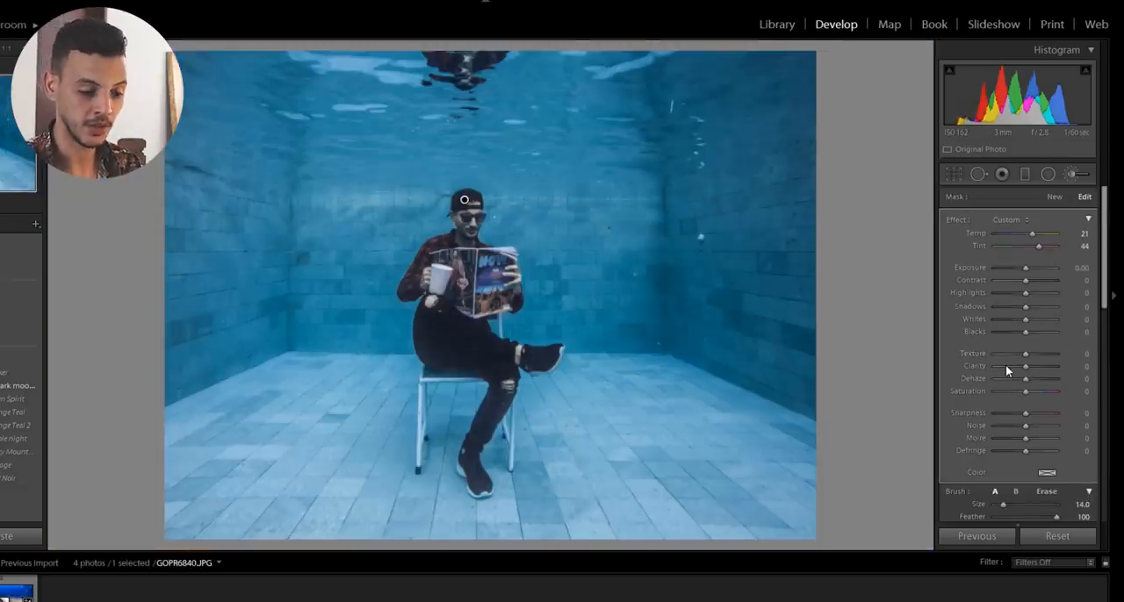
mouse_move(999, 439)
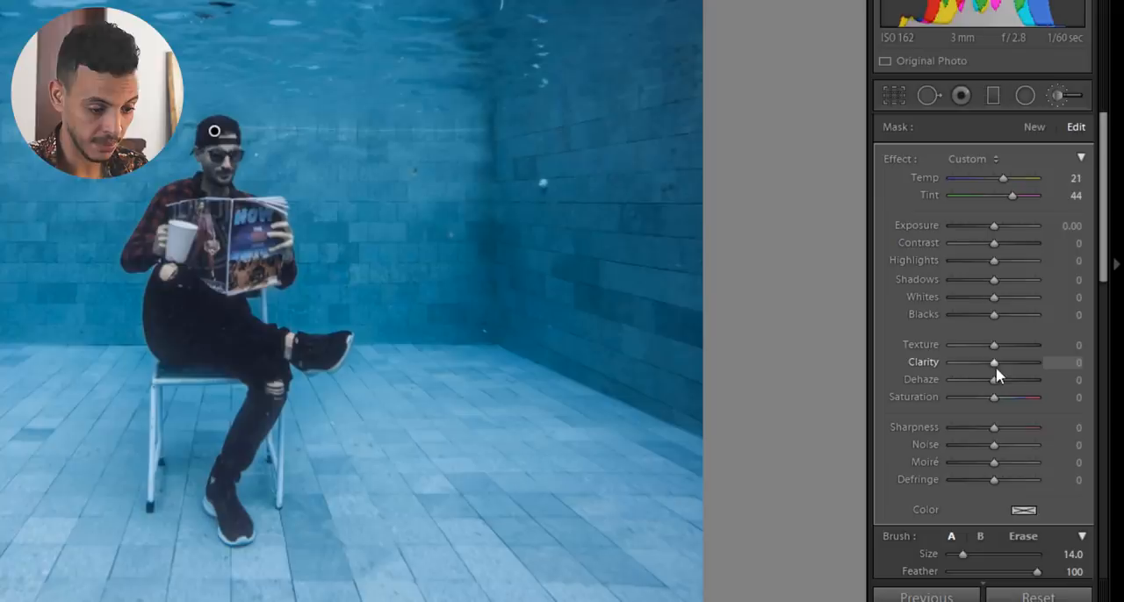
Step: Give the man's mask Clarity +80, Shadows +35 and Highlights +52
drag(994, 362, 1028, 363)
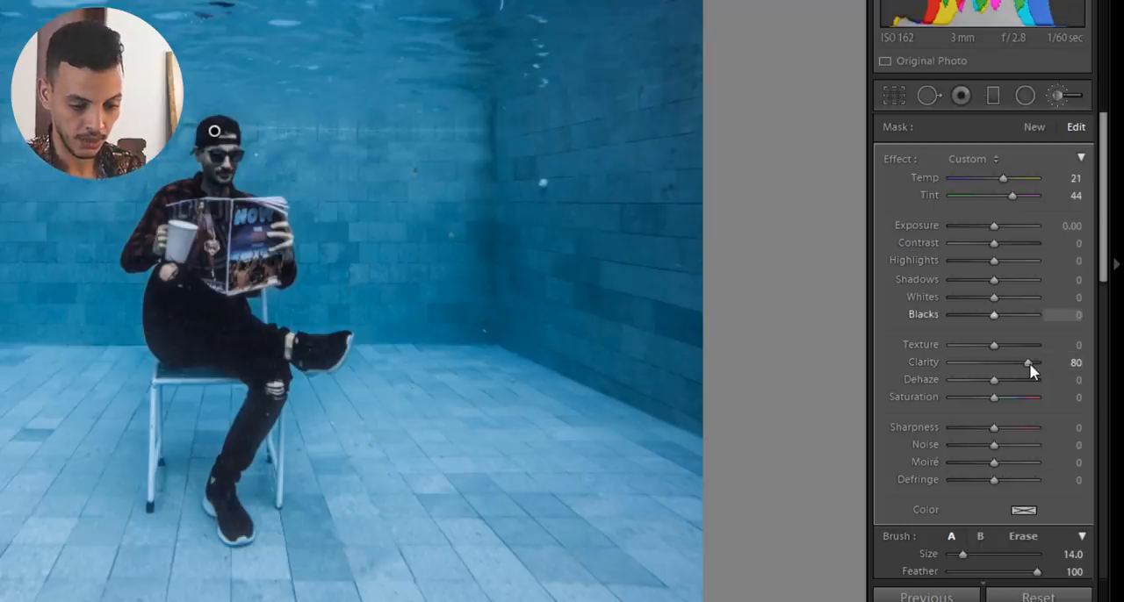
drag(993, 279, 1005, 279)
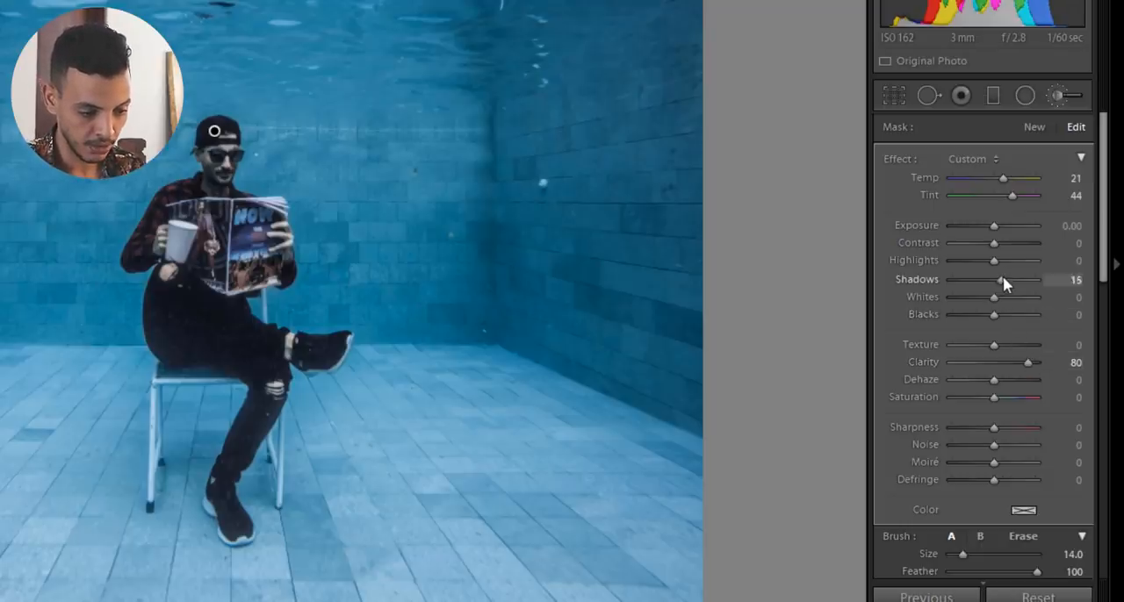
drag(991, 280, 1018, 279)
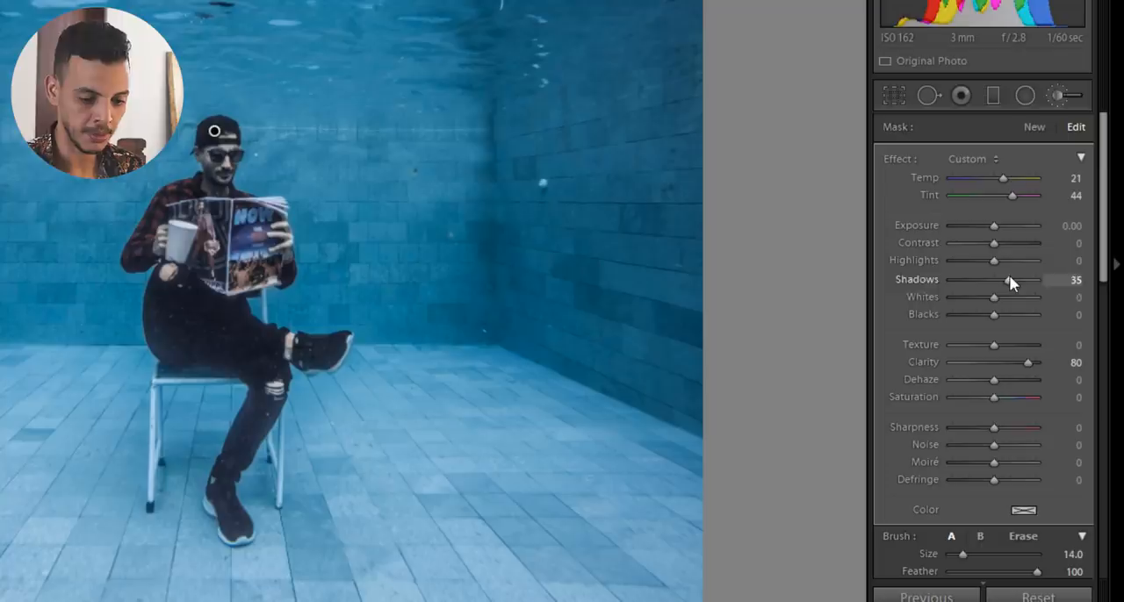
mouse_move(994, 266)
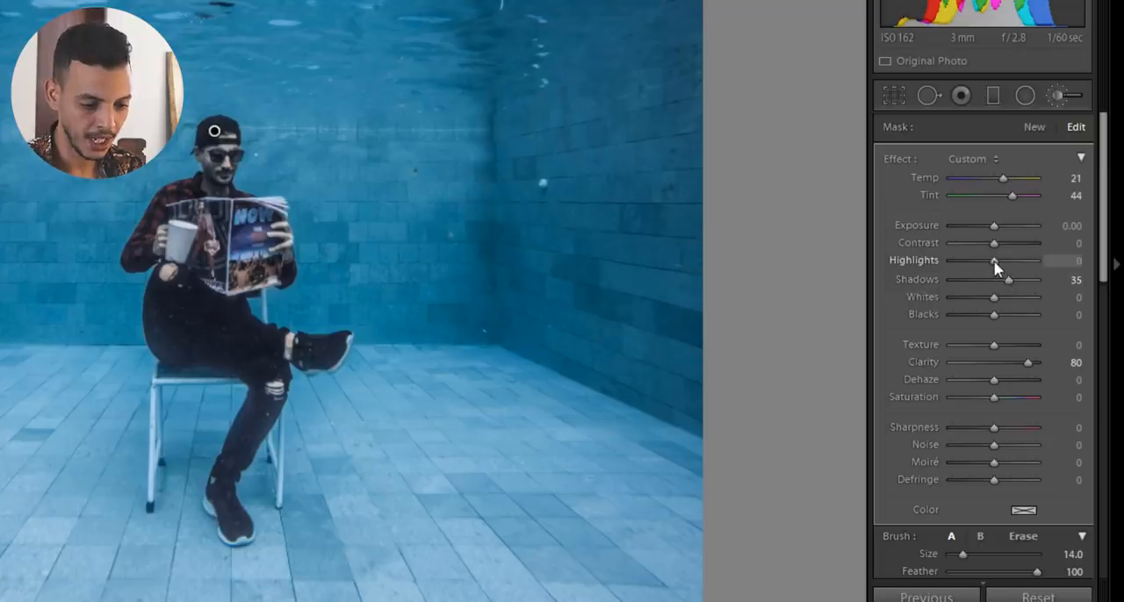
drag(993, 261, 1014, 261)
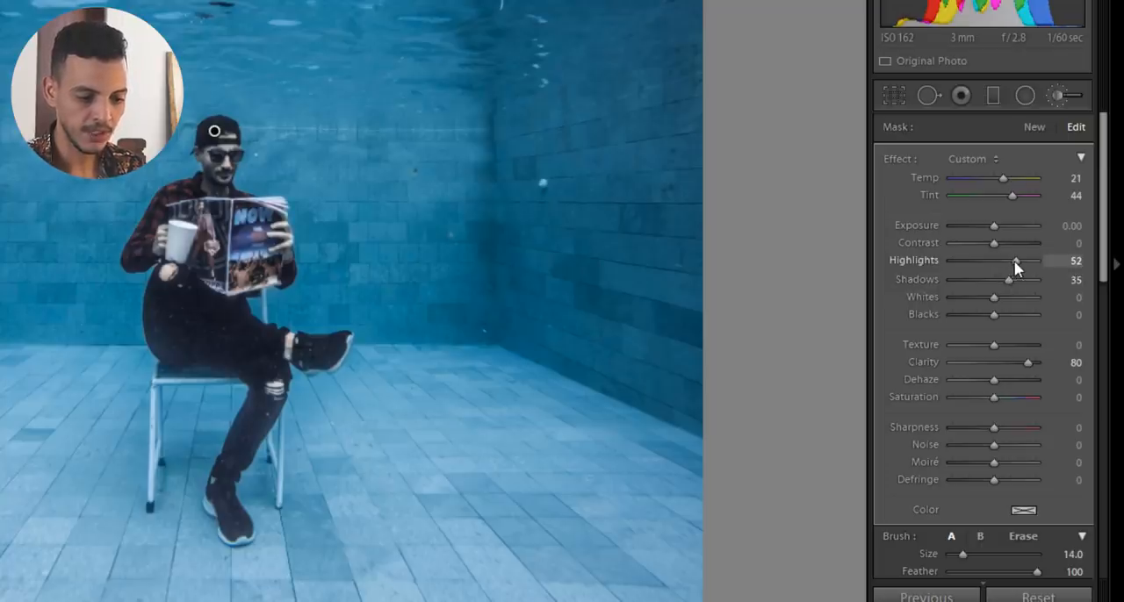
drag(1019, 261, 1010, 260)
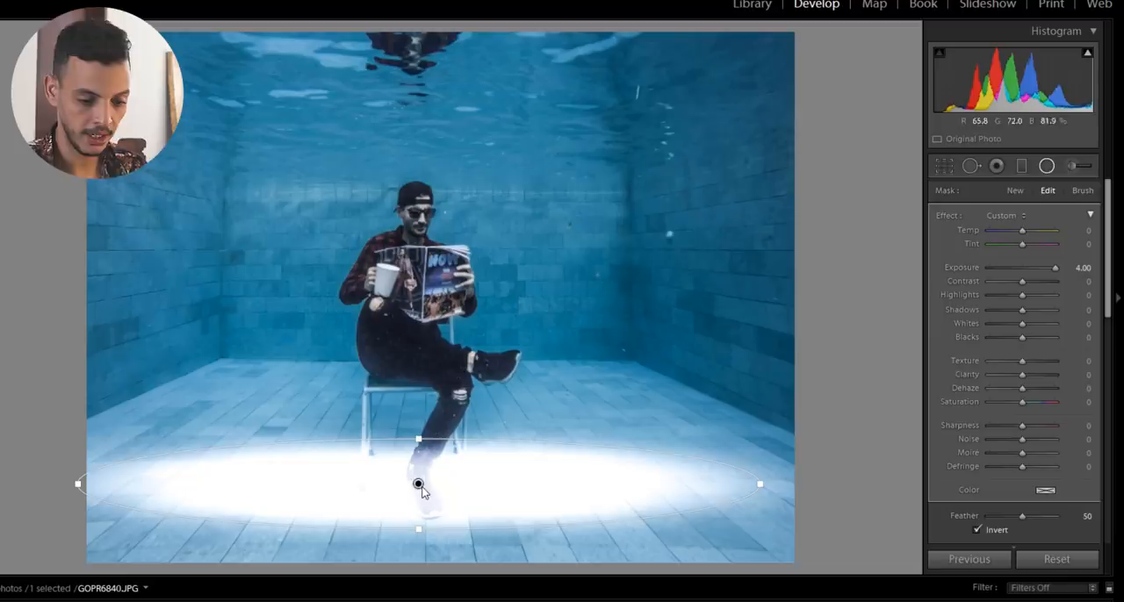
mouse_move(979, 289)
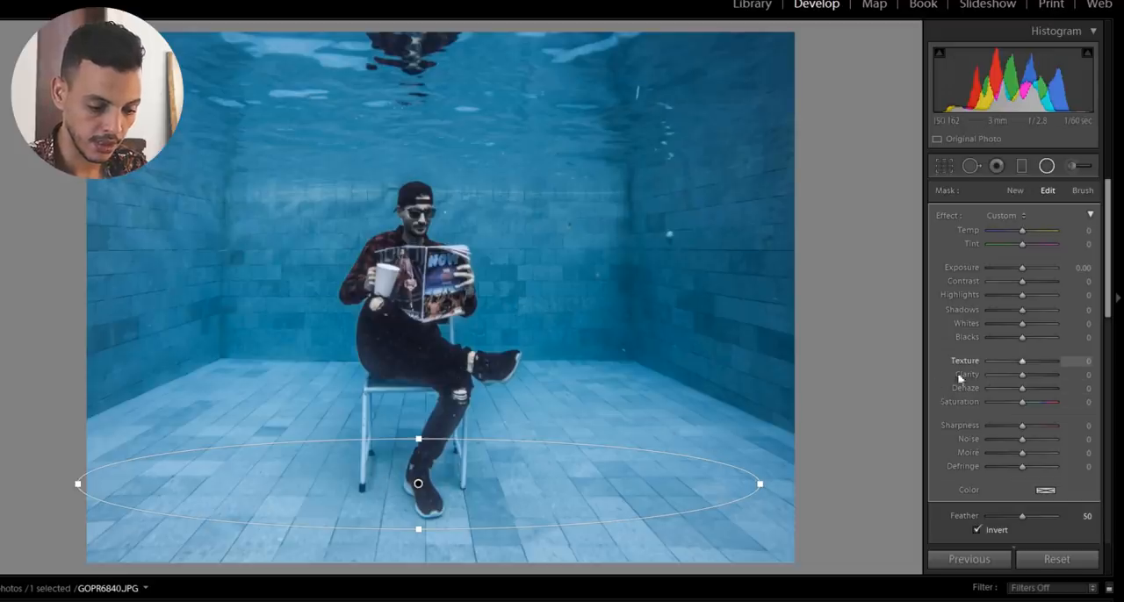
Step: Set the inverted floor radial filter's Texture to +100 and resize its area
drag(1021, 360, 1059, 360)
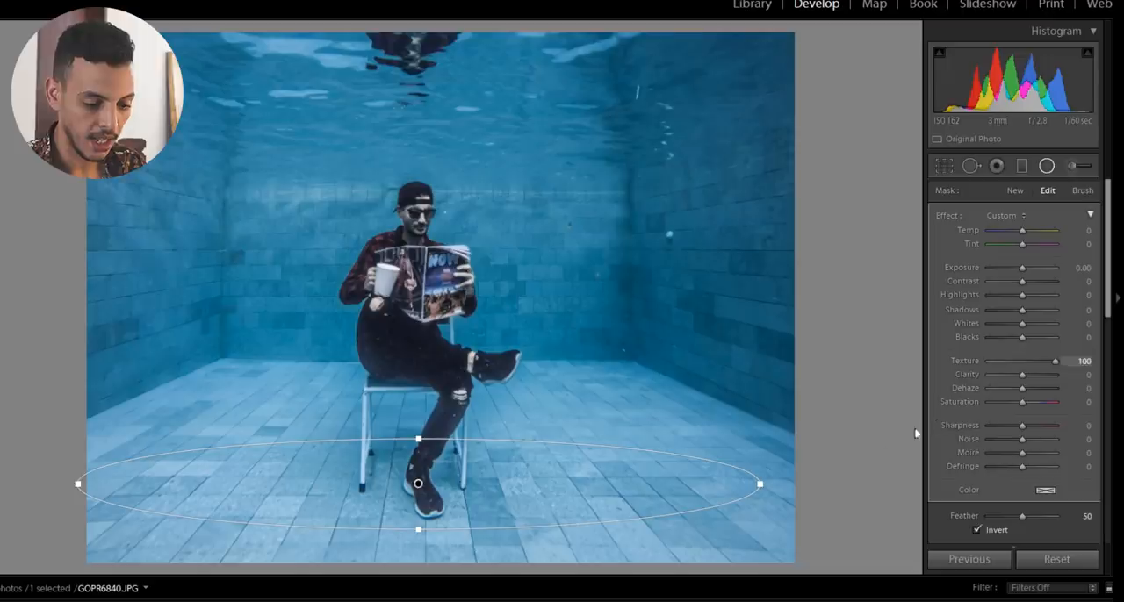
mouse_move(758, 484)
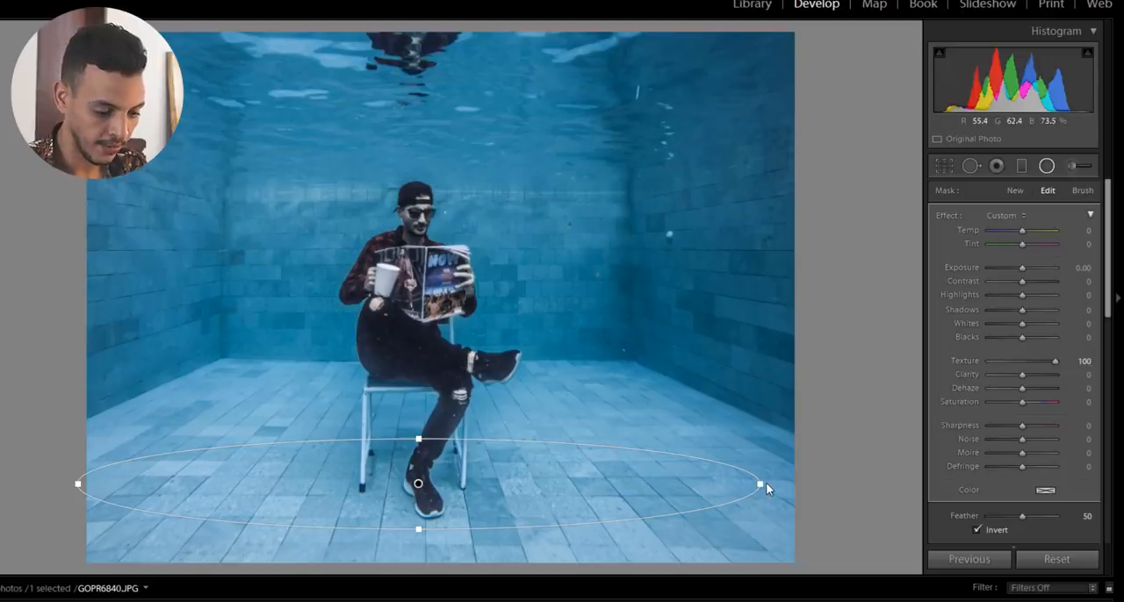
drag(756, 482, 834, 483)
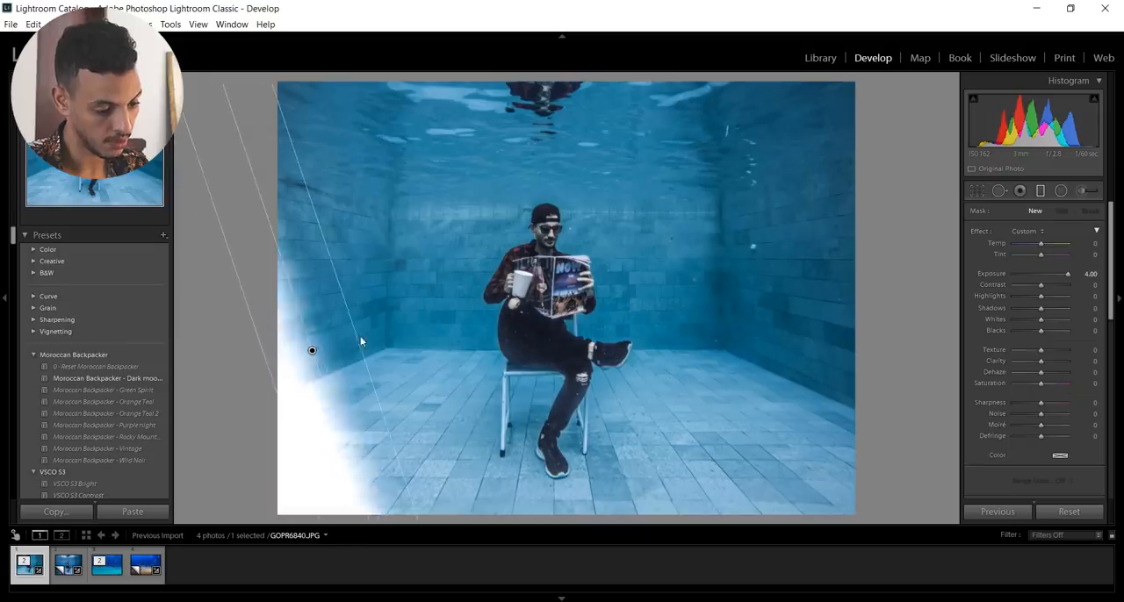
Step: Place a Graduated Filter across the left pool wall and give it Texture +80
drag(311, 350, 331, 343)
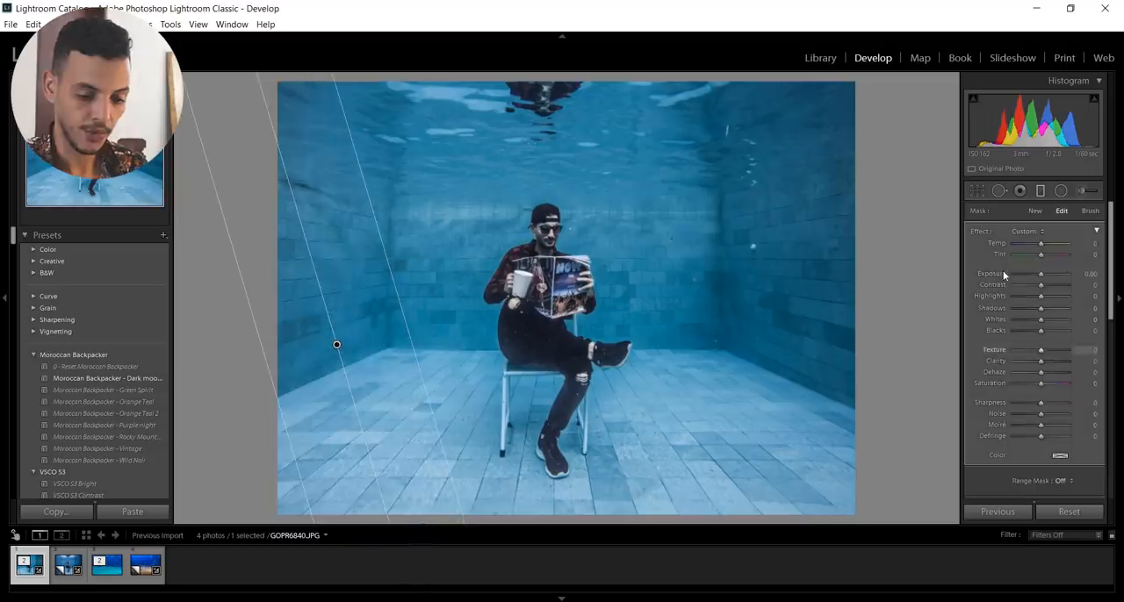
drag(1041, 349, 1053, 349)
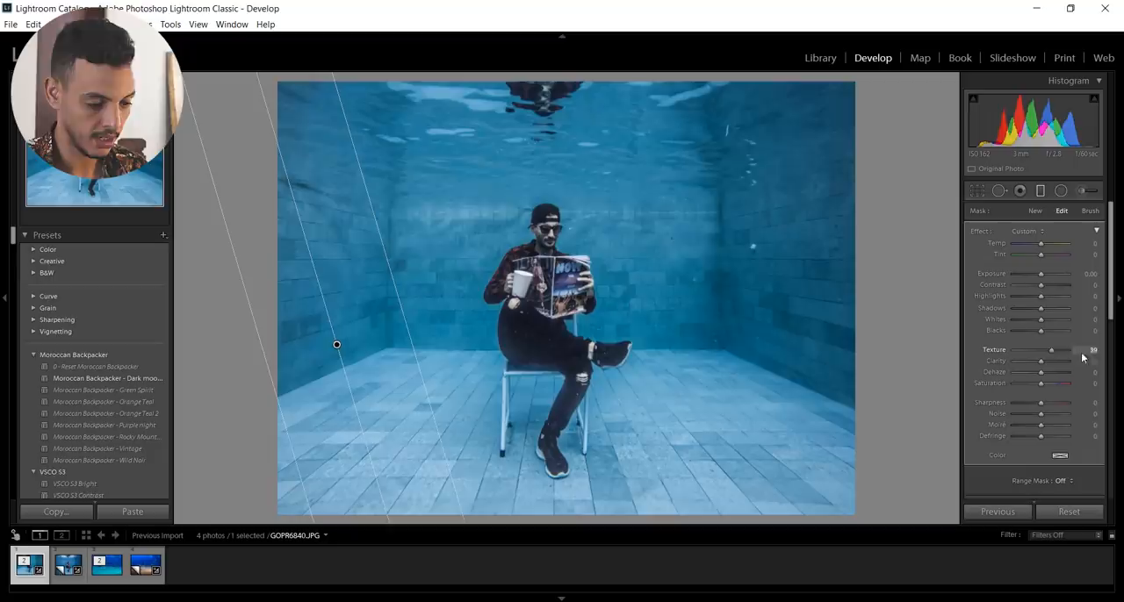
drag(1052, 349, 1093, 349)
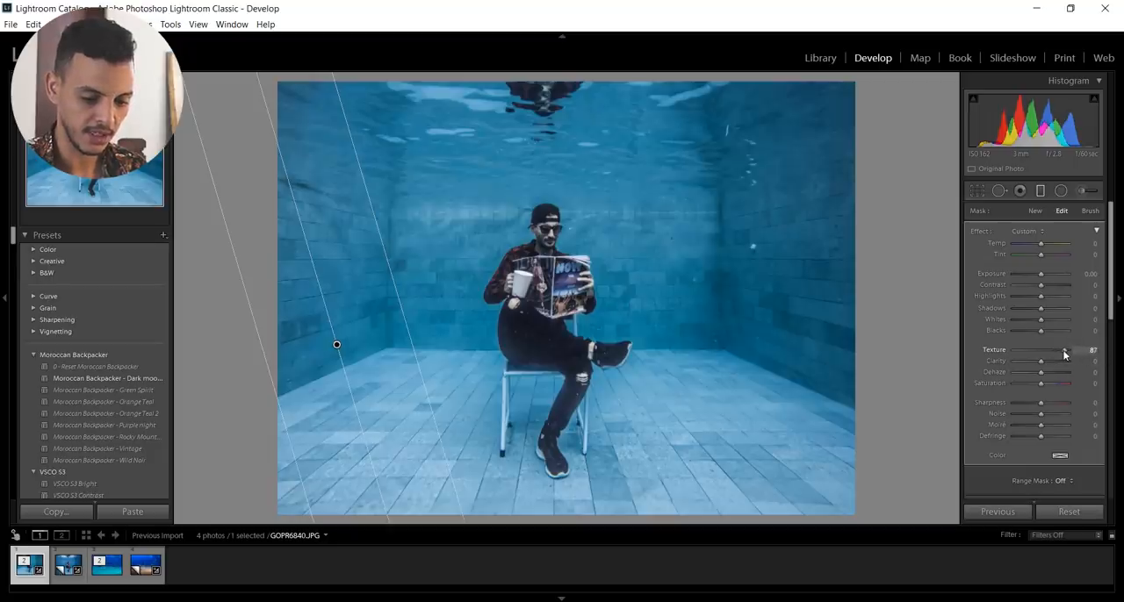
drag(1066, 349, 1054, 350)
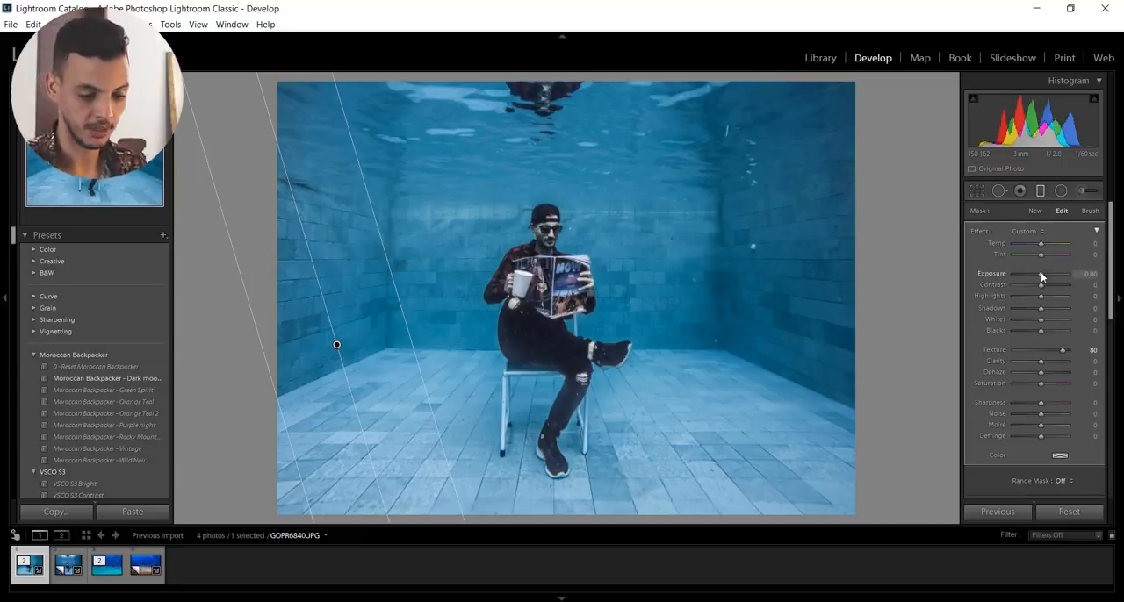
Step: Darken the left wall to Exposure -0.87, then lay a matching gradient over the right wall
drag(1049, 273, 1041, 273)
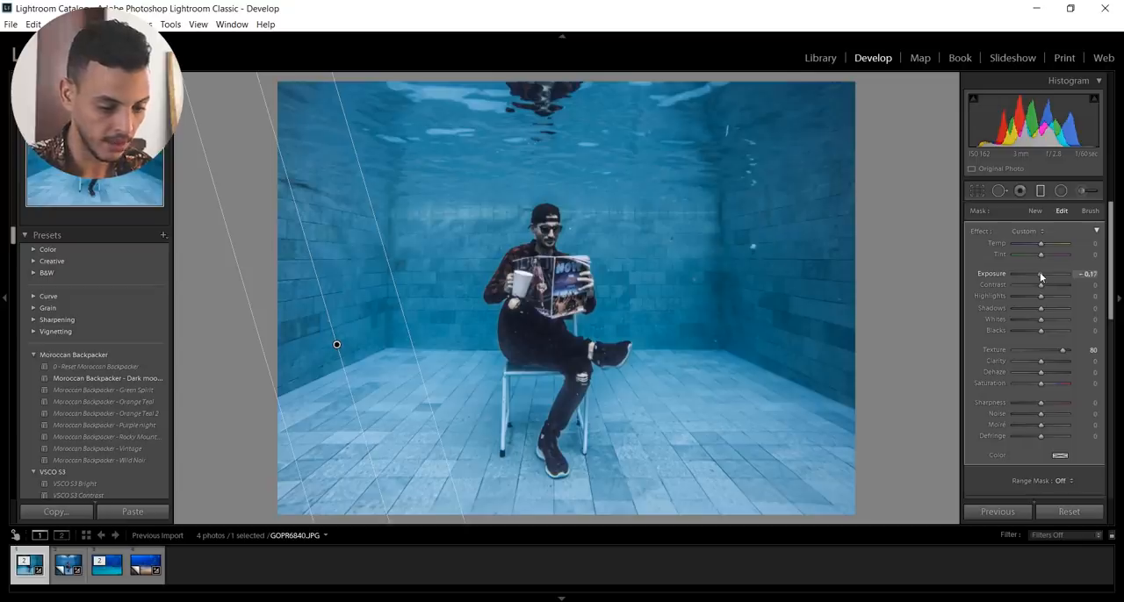
drag(1045, 274, 1034, 274)
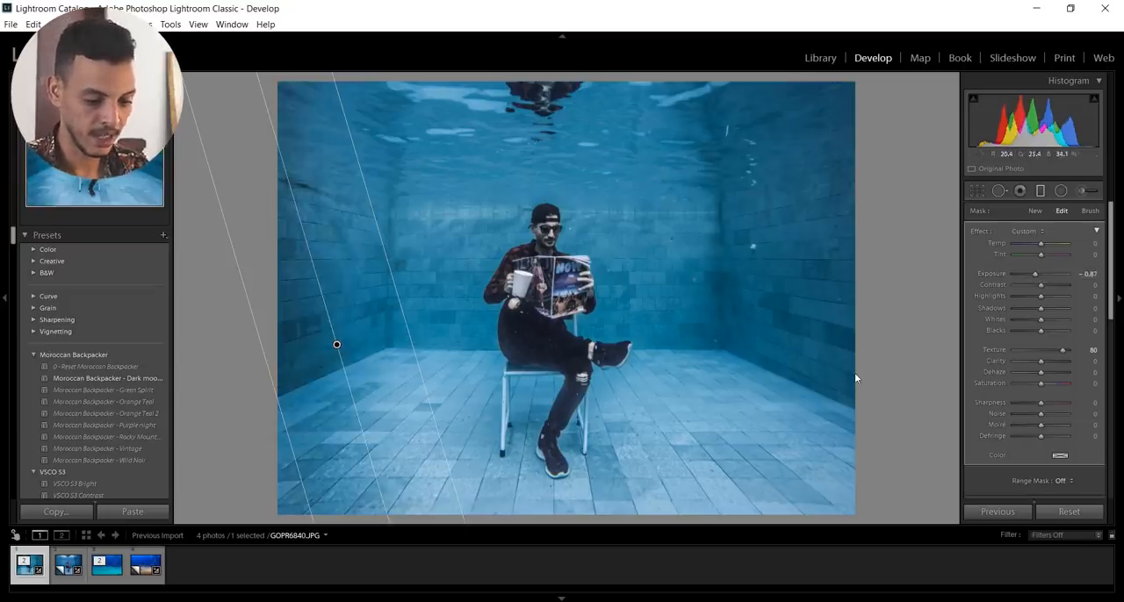
drag(856, 378, 801, 368)
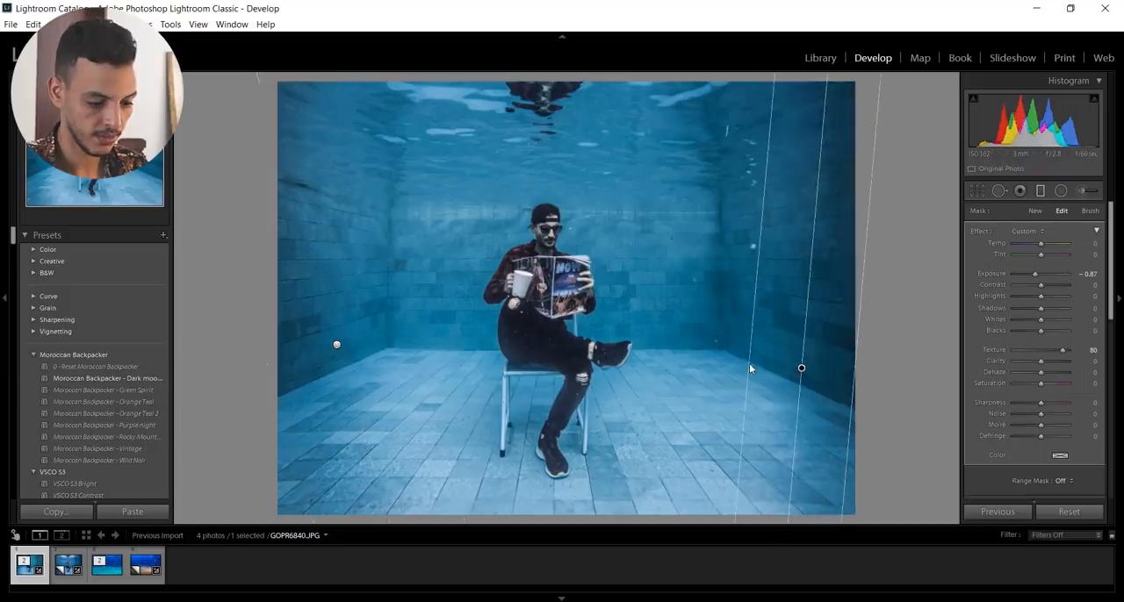
click(1034, 211)
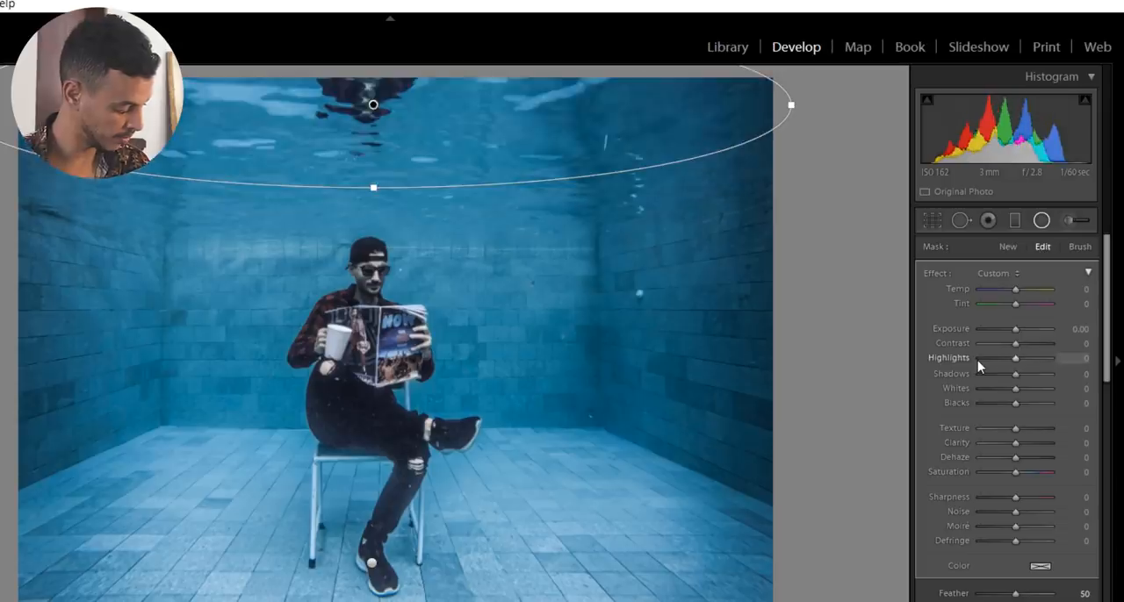
mouse_move(1016, 334)
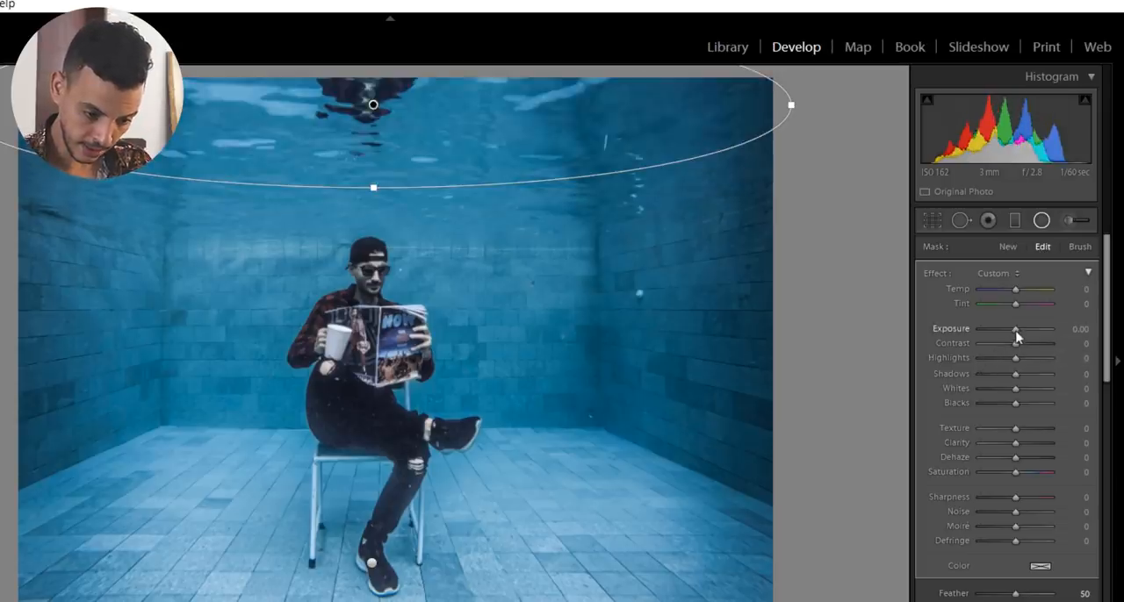
Step: Set the water-surface radial to Exposure 0.44, Highlights 100, Clarity 100, then toggle it off to compare
drag(1016, 329, 1020, 328)
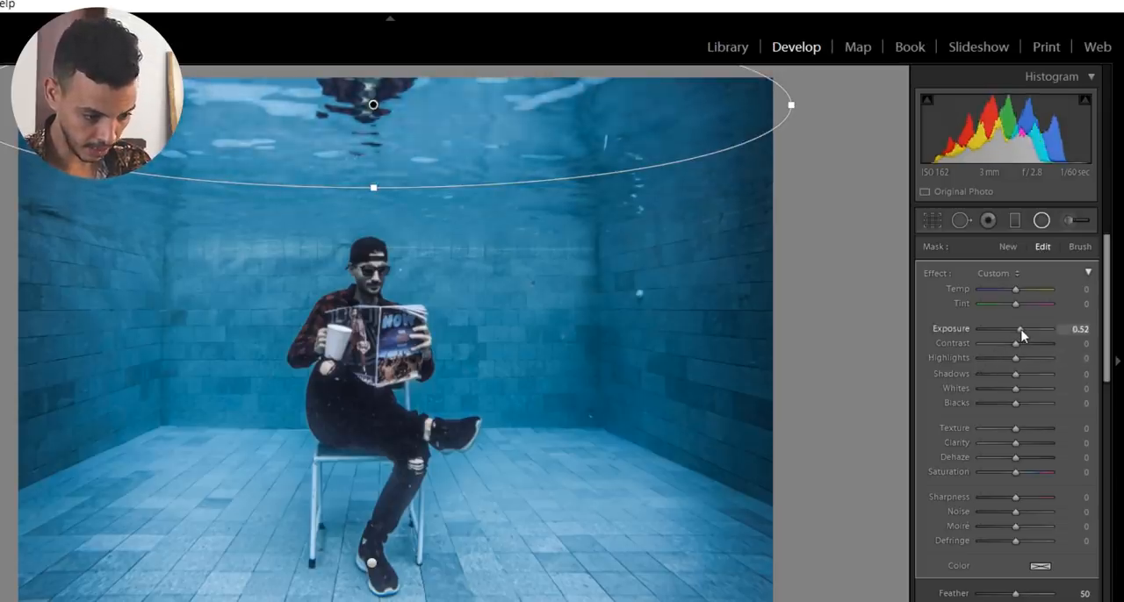
drag(1018, 328, 1010, 329)
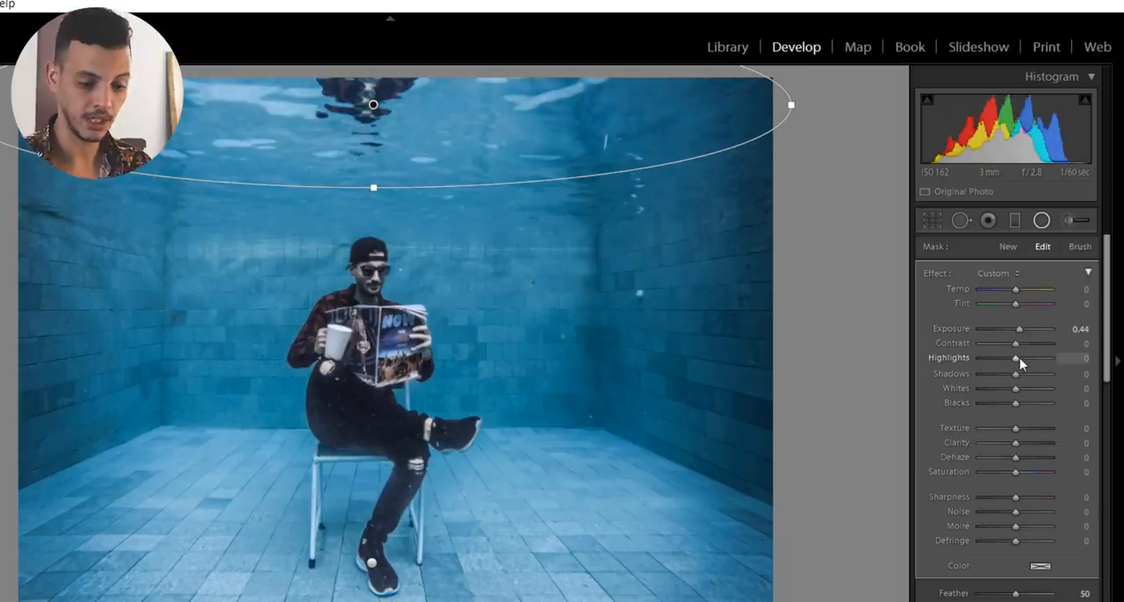
drag(1015, 358, 1033, 358)
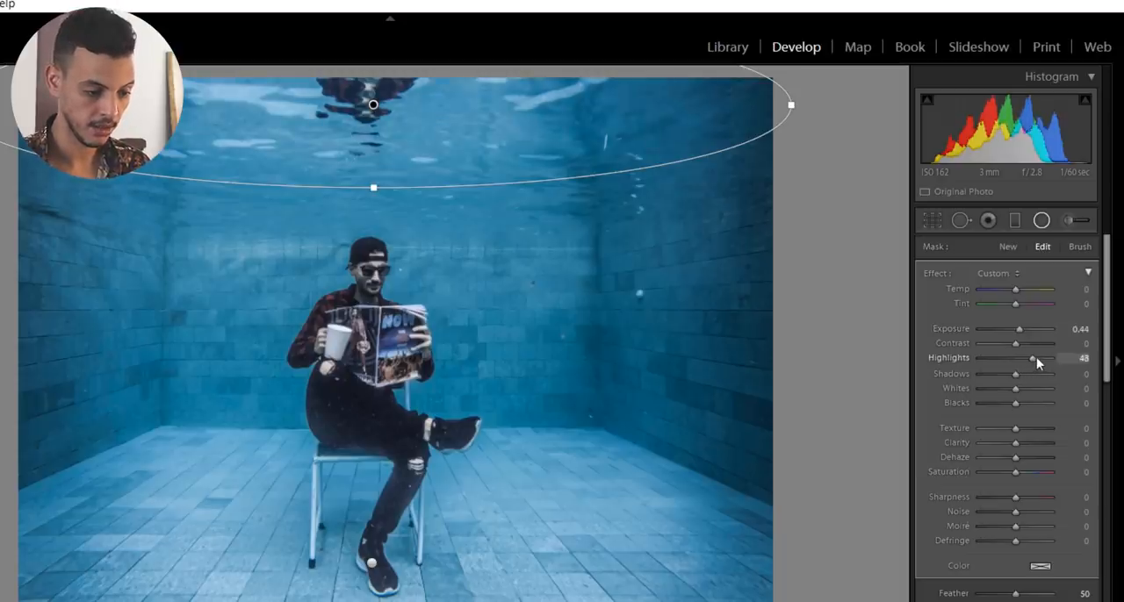
drag(1034, 359, 1051, 359)
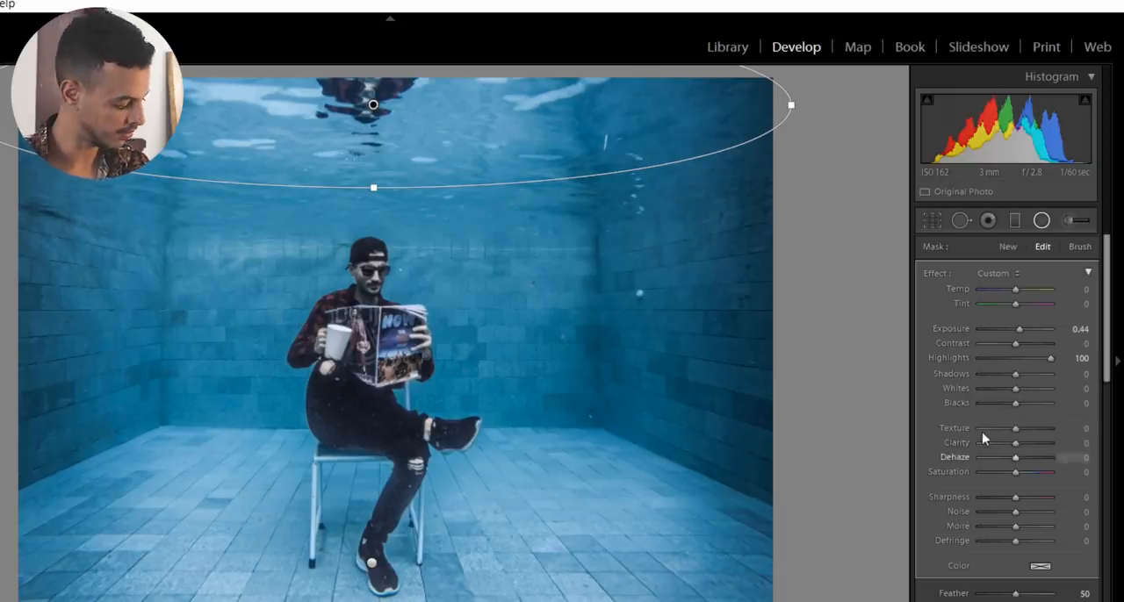
drag(1015, 373, 1027, 373)
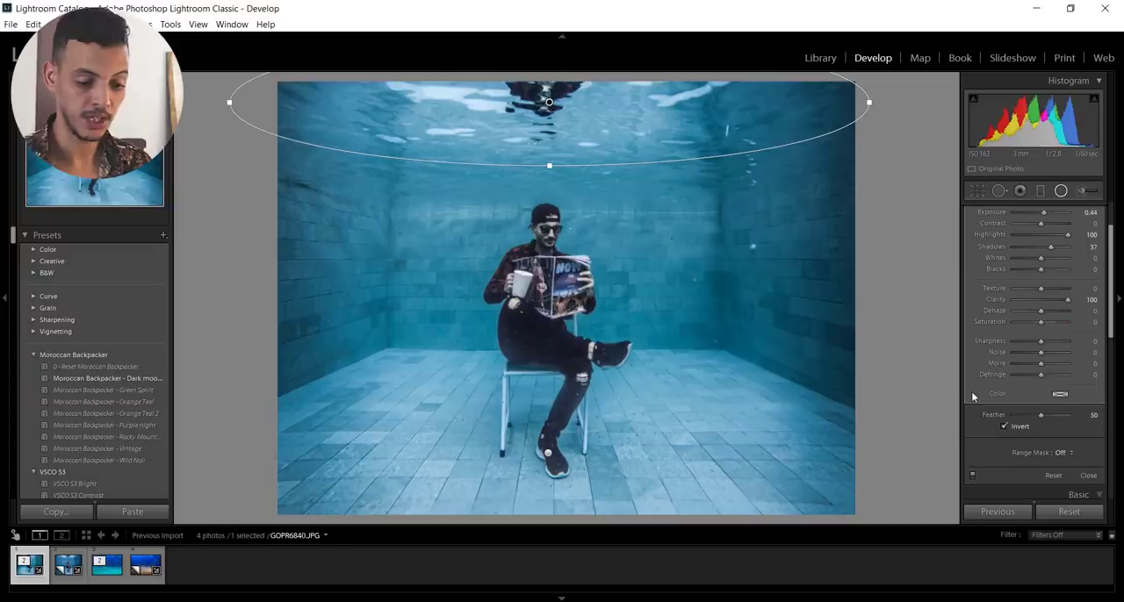
mouse_move(973, 475)
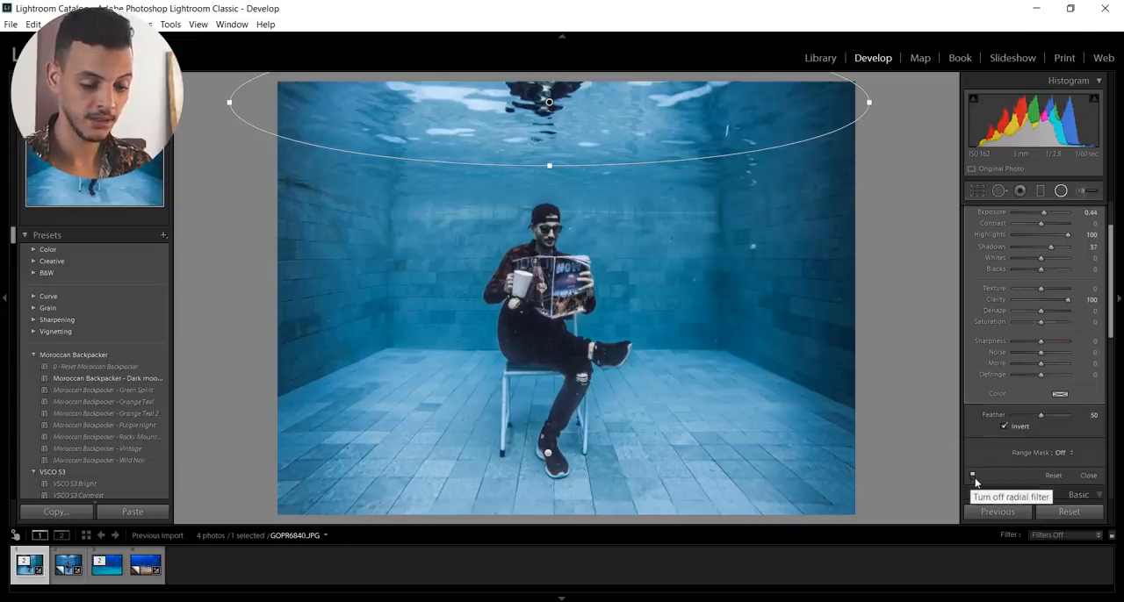
click(974, 475)
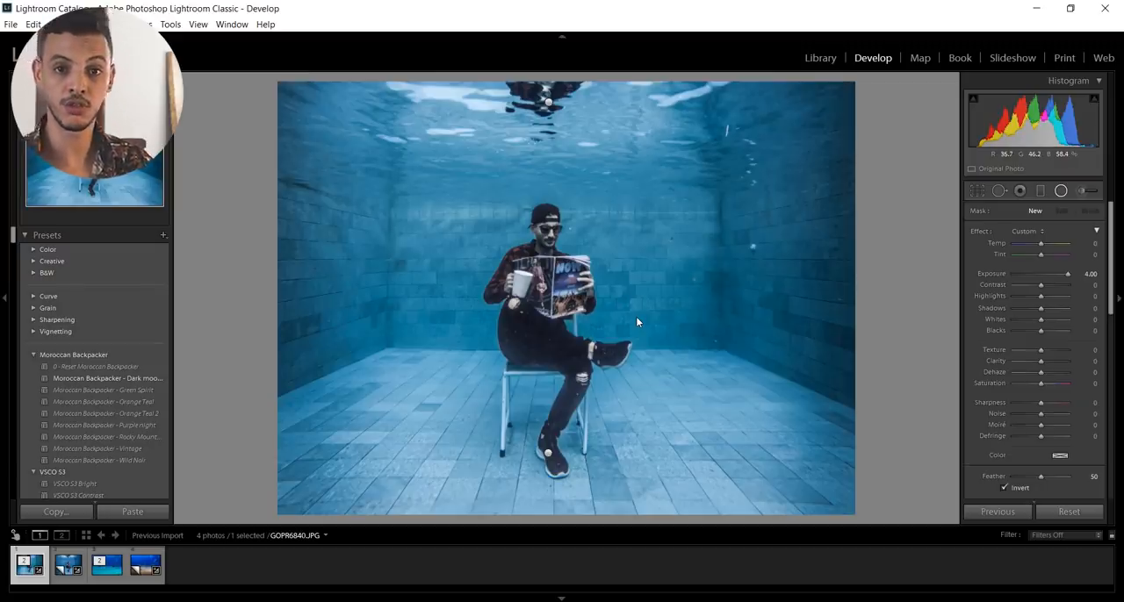
mouse_move(908, 432)
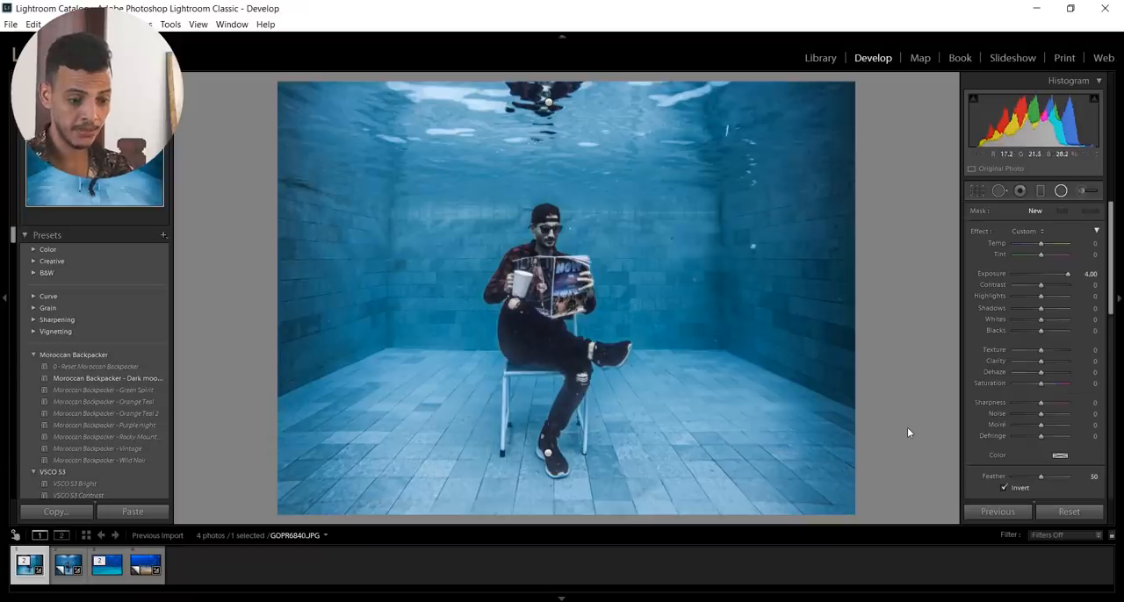